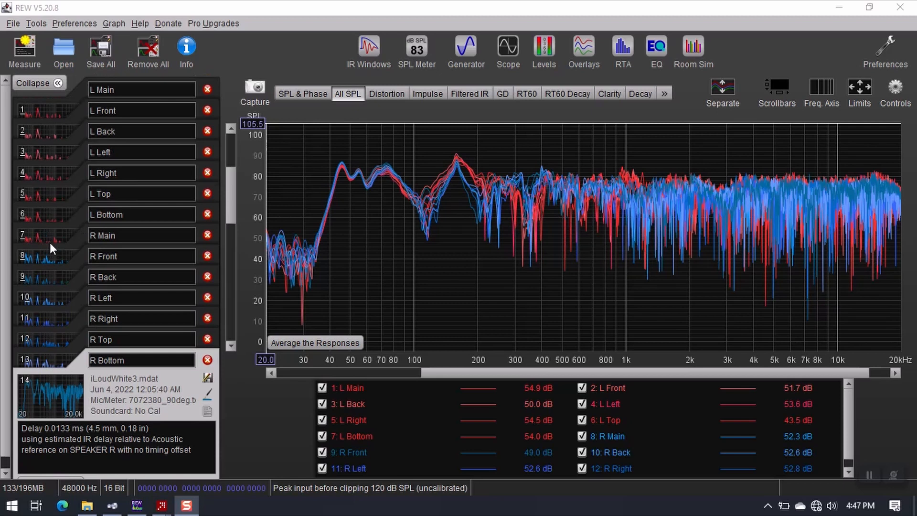
{"action": "mouse_move", "coordinate": [58, 136]}
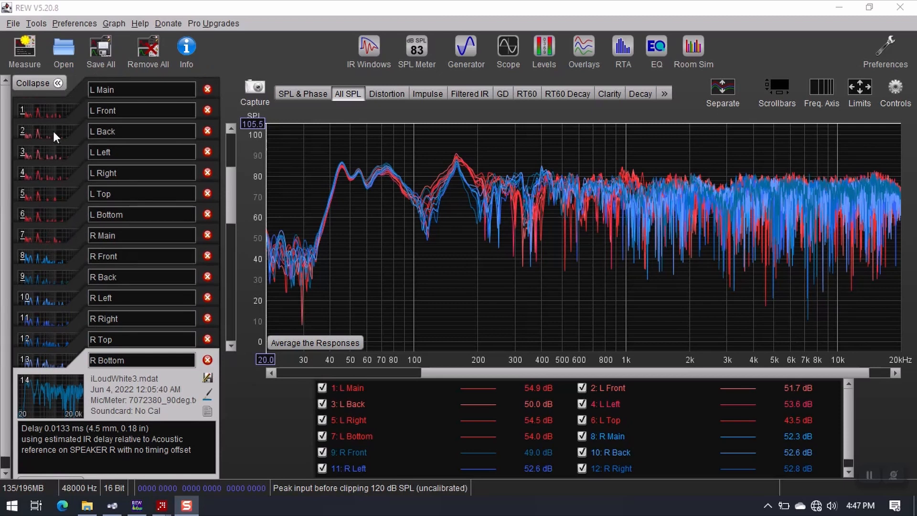
{"action": "mouse_move", "coordinate": [46, 225]}
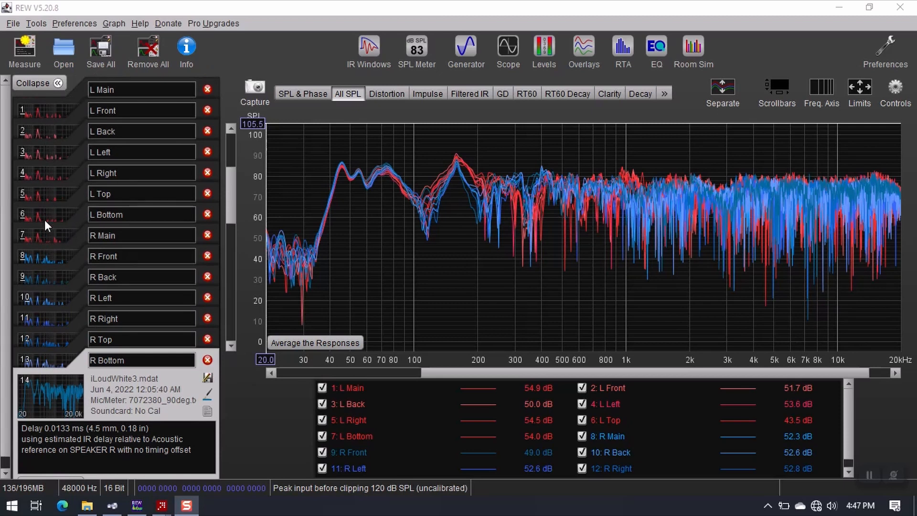
{"action": "mouse_move", "coordinate": [60, 109]}
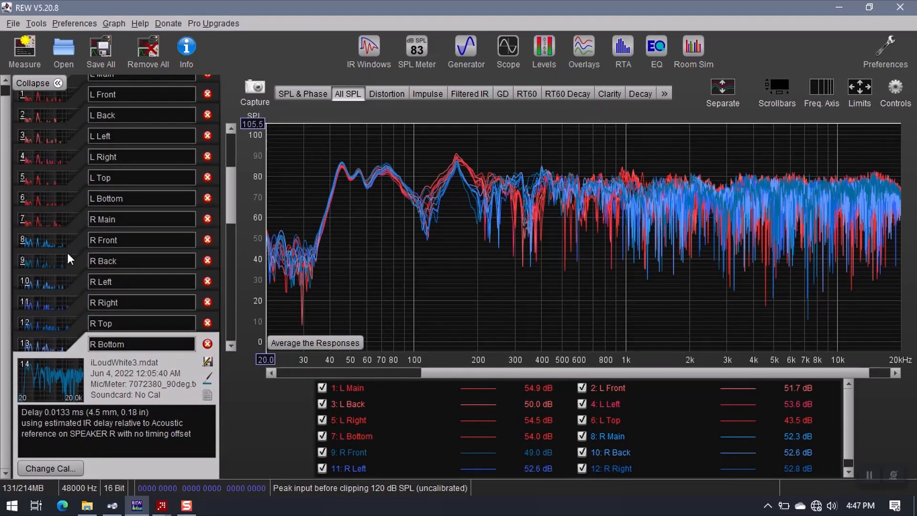
{"action": "mouse_move", "coordinate": [65, 248]}
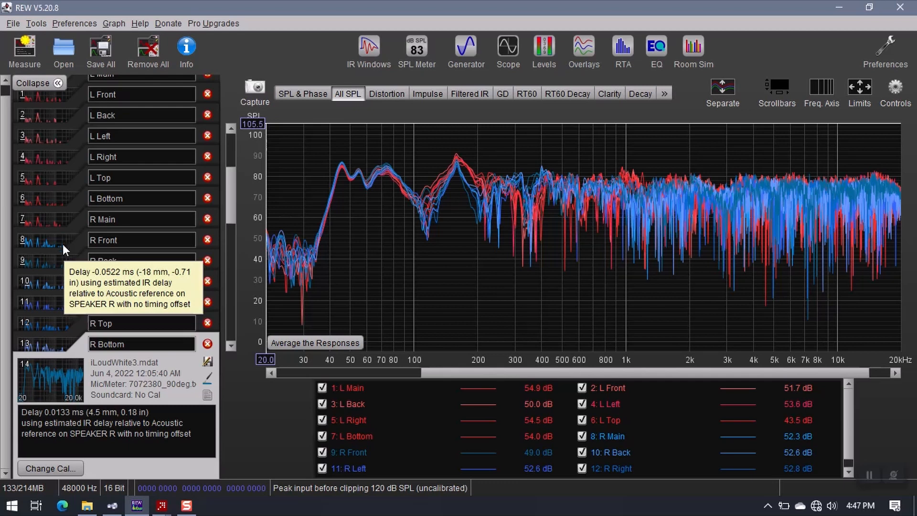
{"action": "mouse_move", "coordinate": [129, 254]}
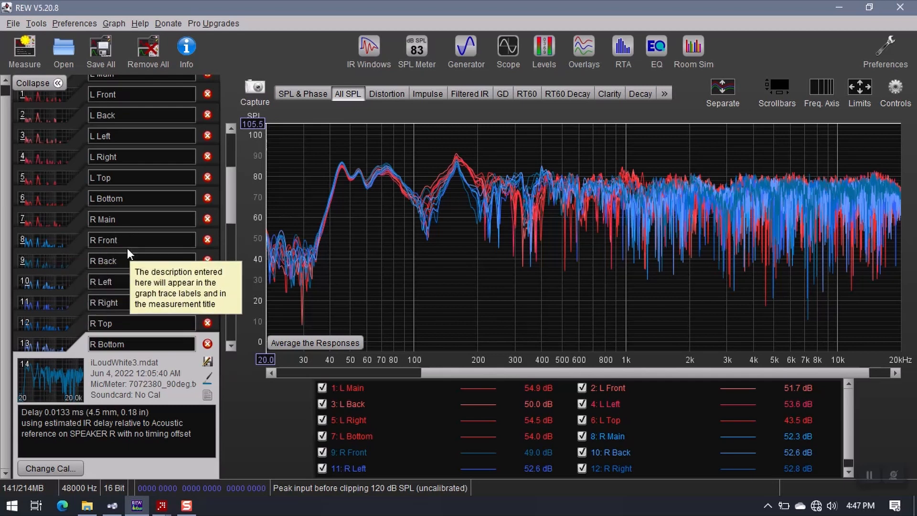
{"action": "mouse_move", "coordinate": [93, 233]}
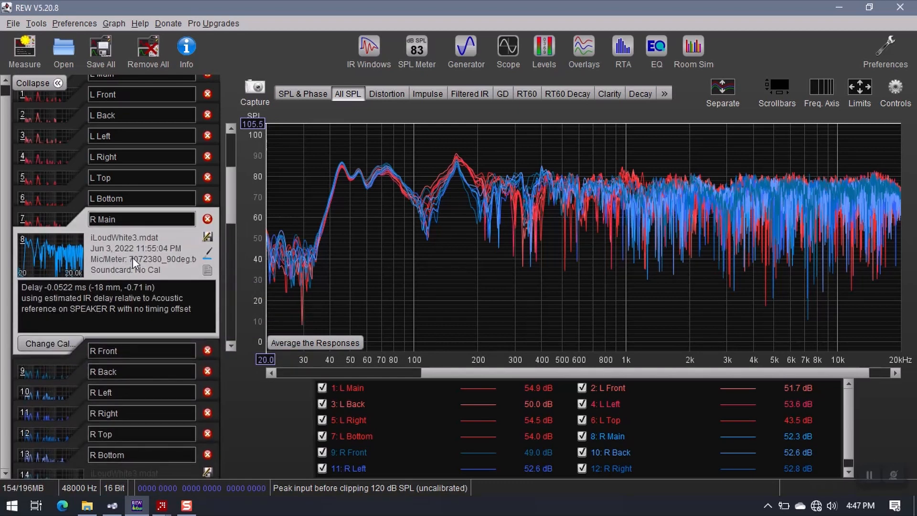
{"action": "mouse_move", "coordinate": [145, 257]}
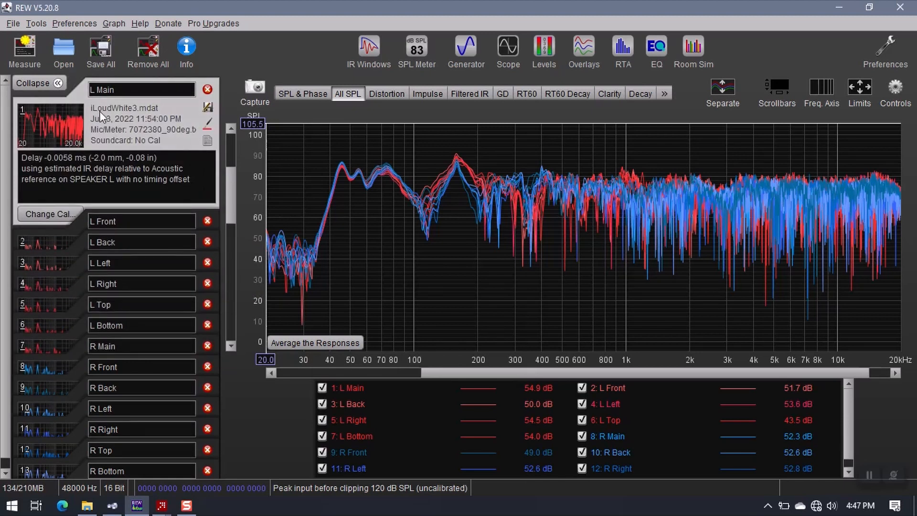
{"action": "mouse_move", "coordinate": [53, 284]}
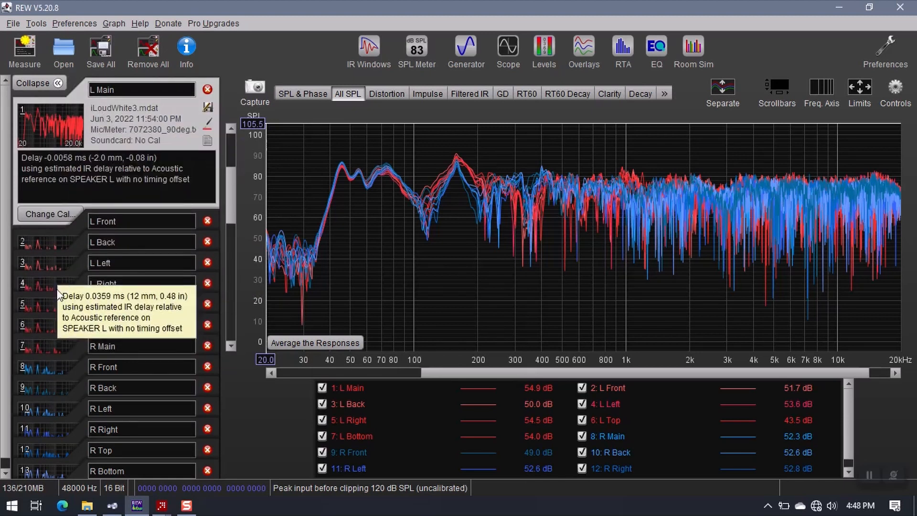
{"action": "mouse_move", "coordinate": [65, 369]}
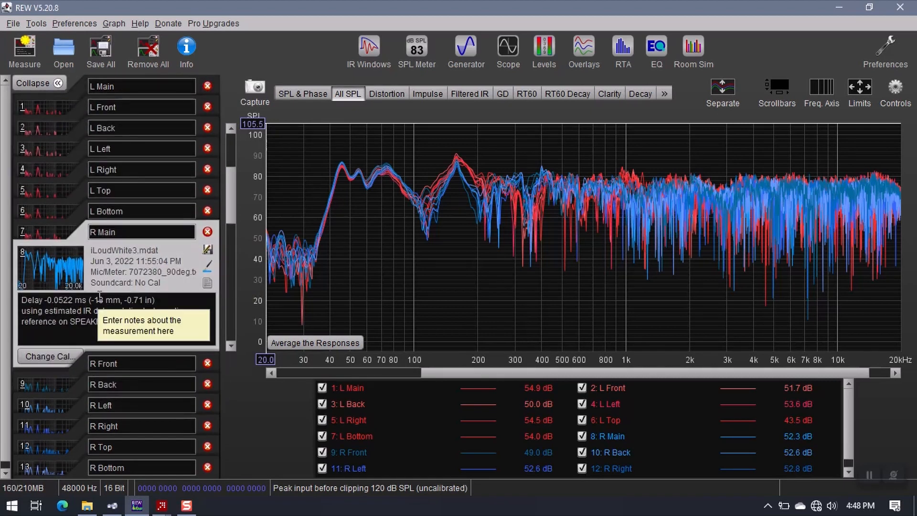
{"action": "mouse_move", "coordinate": [59, 133]}
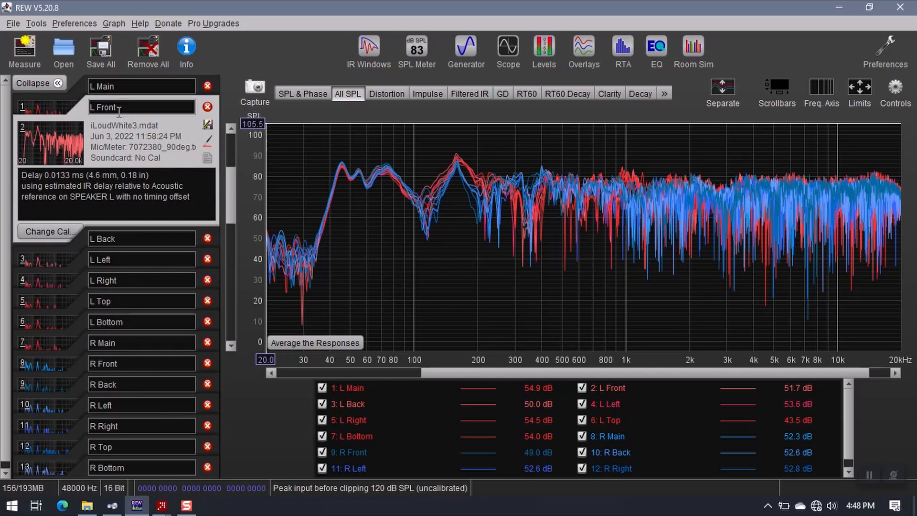
{"action": "mouse_move", "coordinate": [118, 109]}
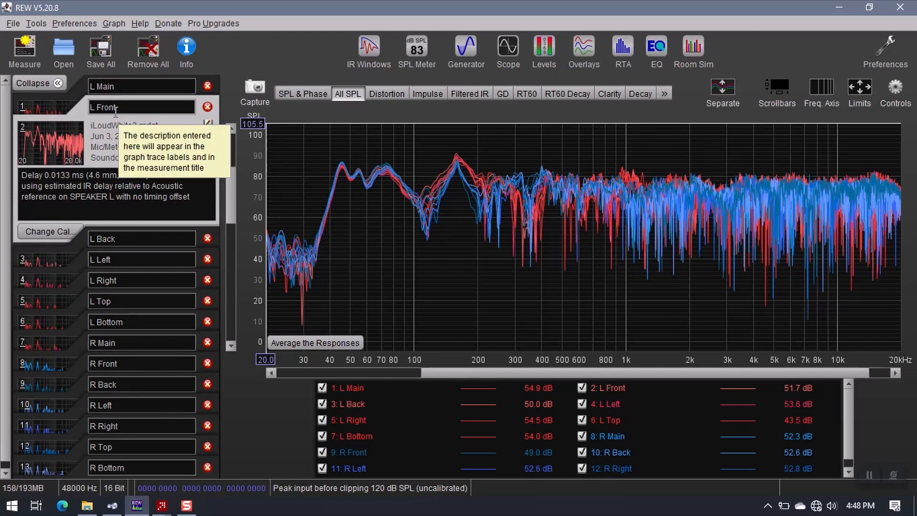
{"action": "mouse_move", "coordinate": [93, 379]}
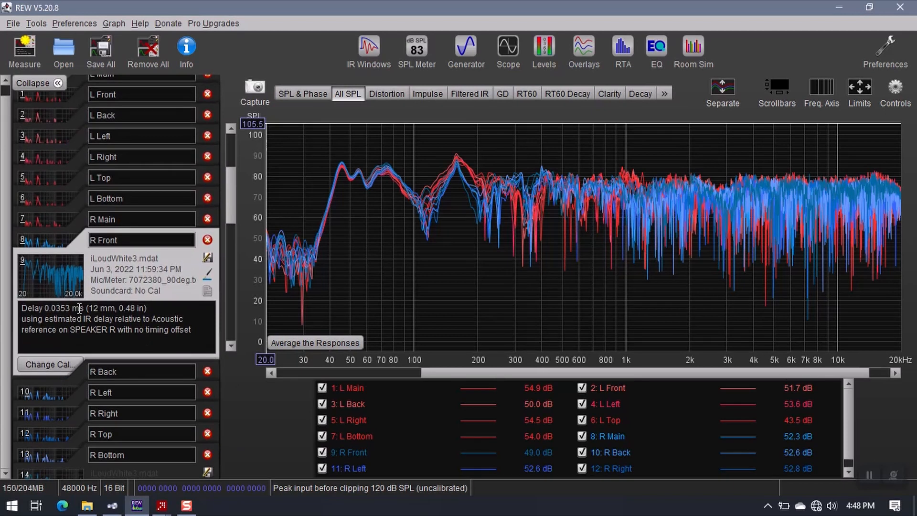
{"action": "mouse_move", "coordinate": [94, 304]}
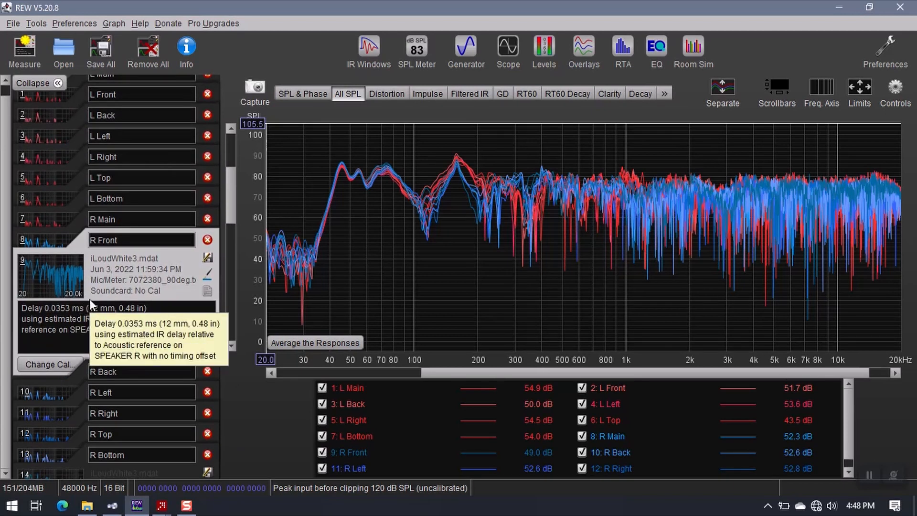
{"action": "mouse_move", "coordinate": [62, 136]}
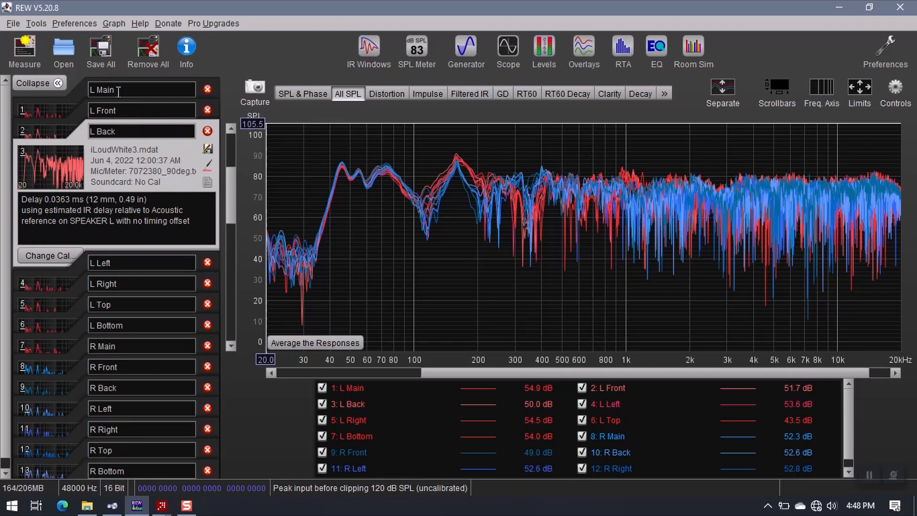
{"action": "mouse_move", "coordinate": [137, 123]}
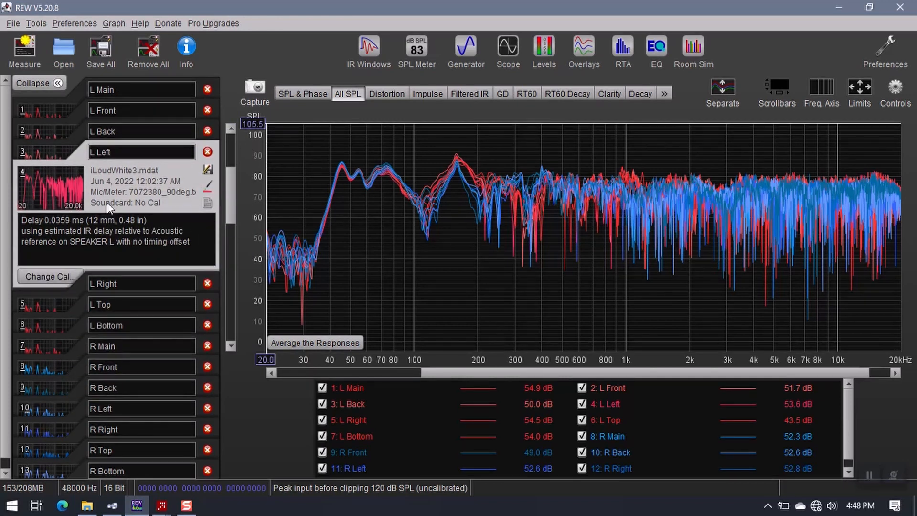
{"action": "mouse_move", "coordinate": [118, 192]}
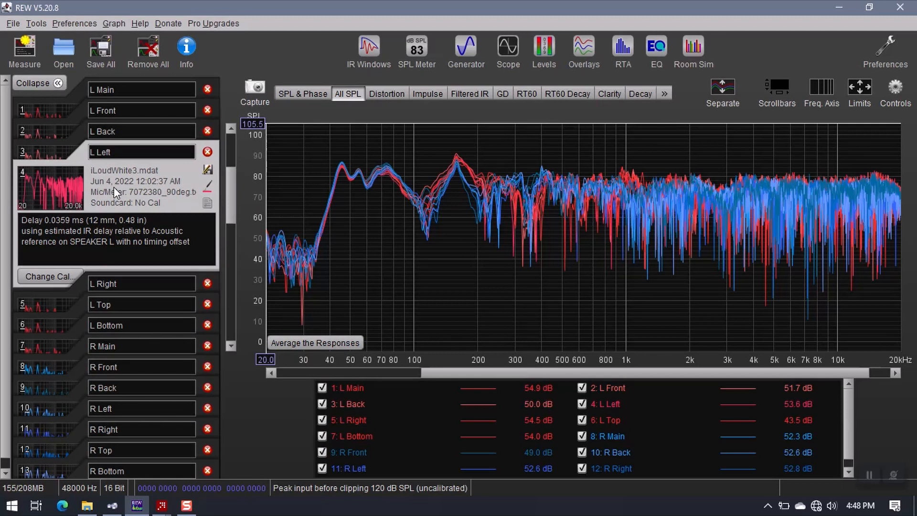
{"action": "mouse_move", "coordinate": [119, 192]}
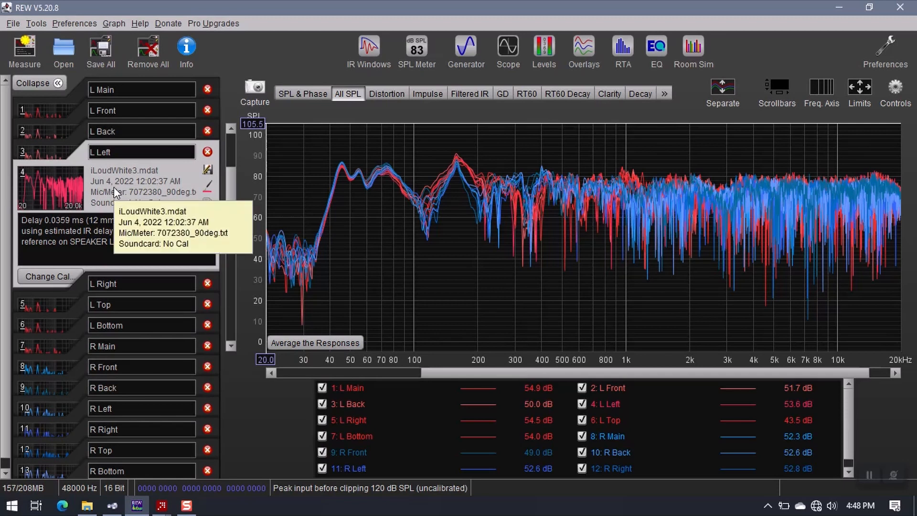
{"action": "mouse_move", "coordinate": [65, 306]}
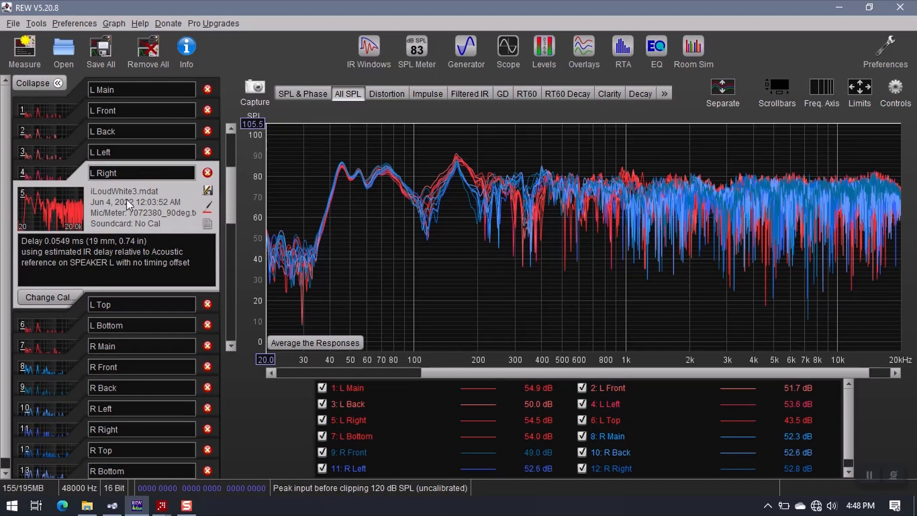
{"action": "mouse_move", "coordinate": [126, 174]}
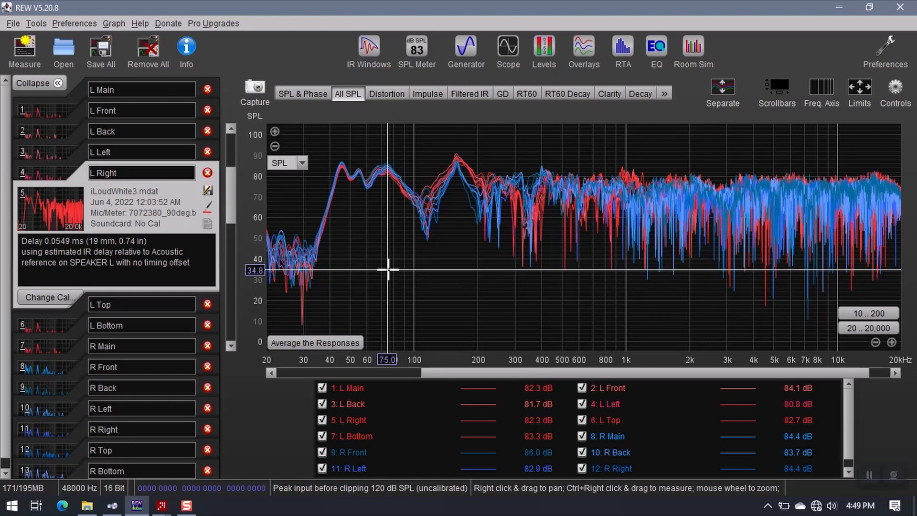
{"action": "mouse_move", "coordinate": [388, 244]}
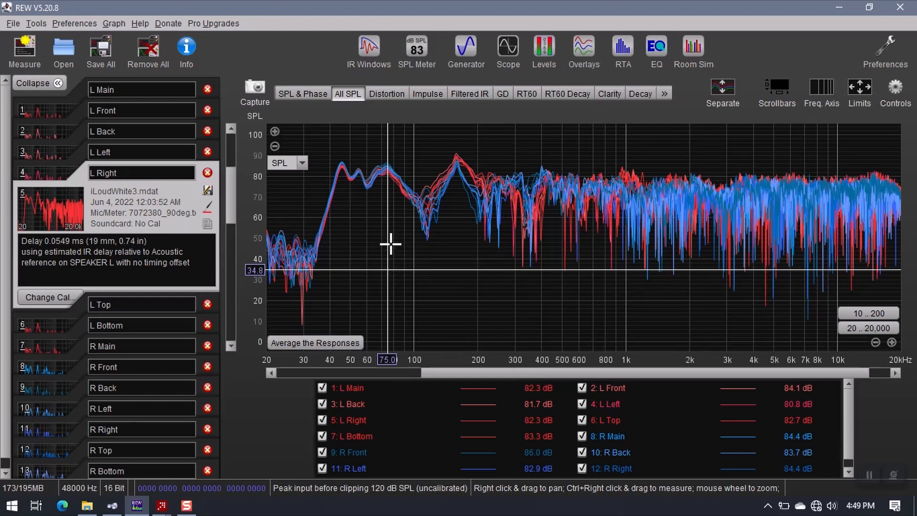
{"action": "mouse_move", "coordinate": [396, 239]}
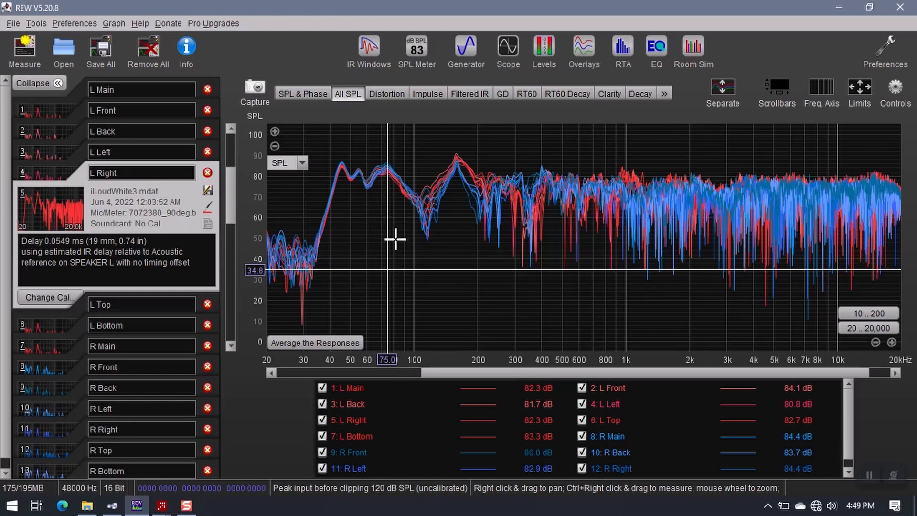
{"action": "mouse_move", "coordinate": [343, 273]}
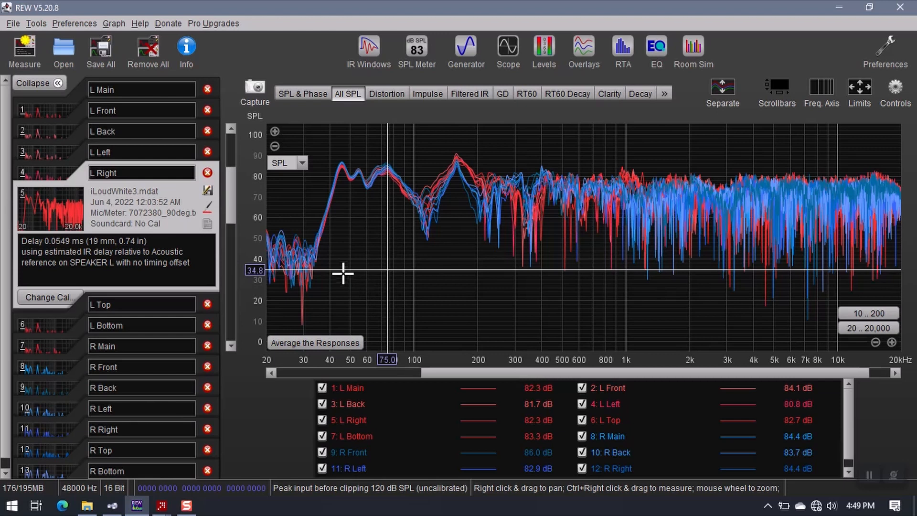
{"action": "mouse_move", "coordinate": [441, 275]}
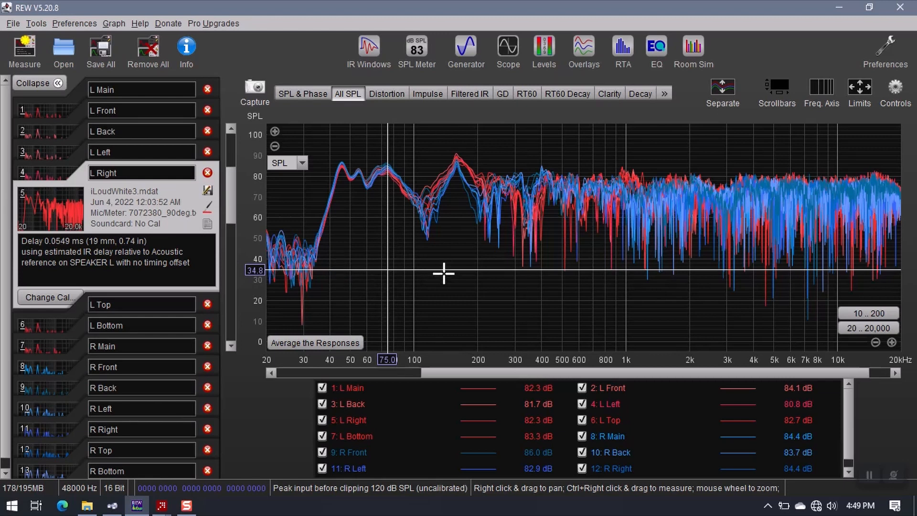
{"action": "mouse_move", "coordinate": [438, 272]}
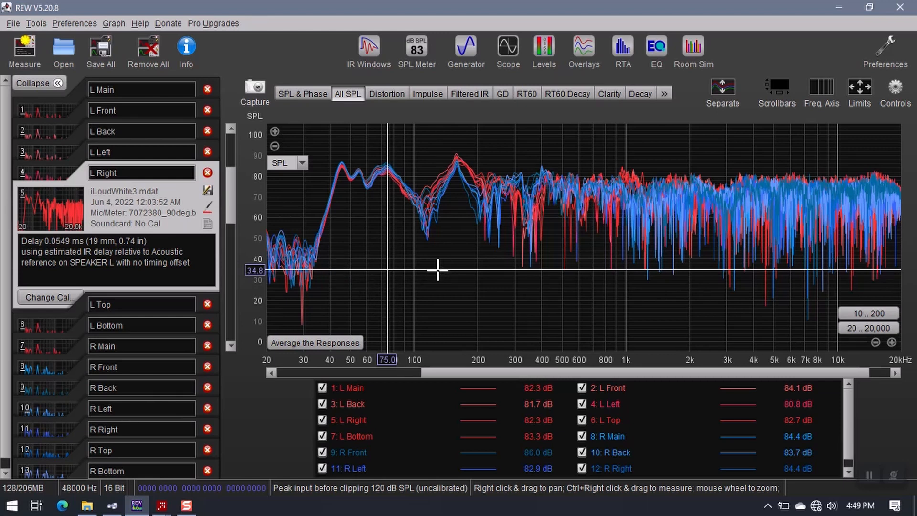
{"action": "mouse_move", "coordinate": [385, 284]}
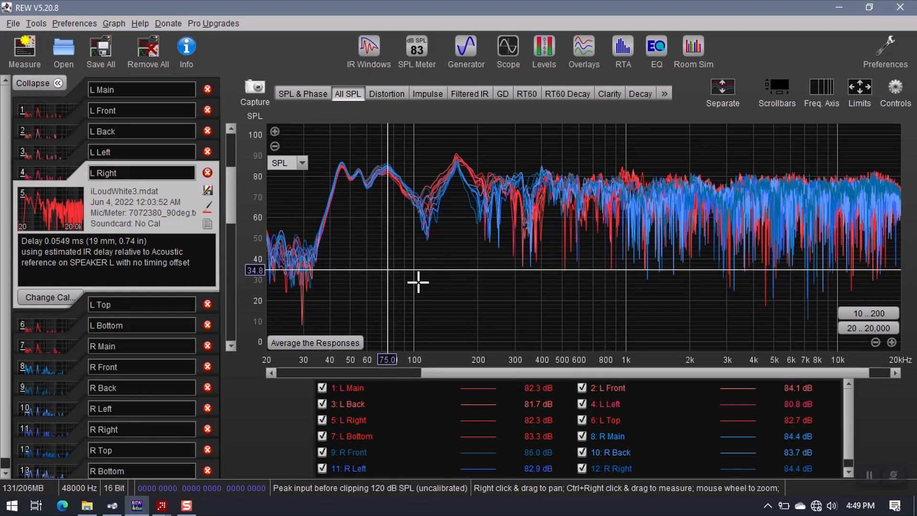
{"action": "mouse_move", "coordinate": [441, 269]}
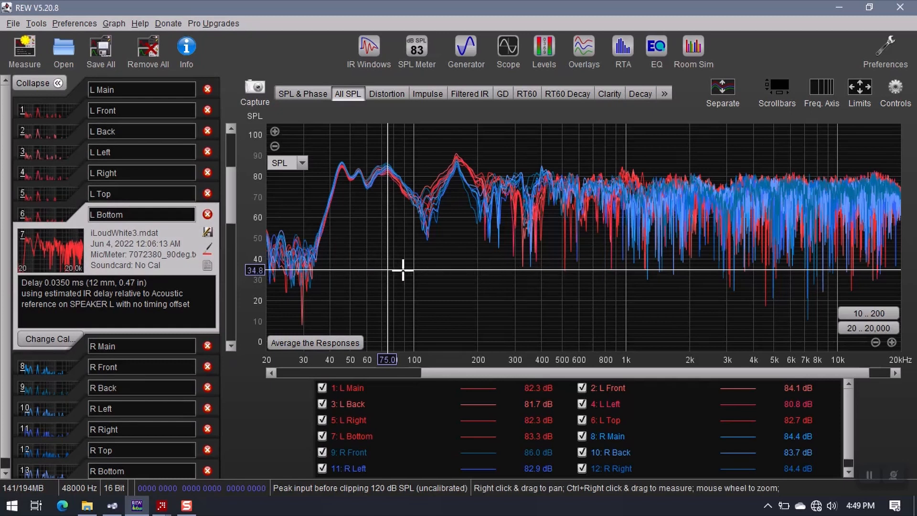
{"action": "mouse_move", "coordinate": [456, 281]}
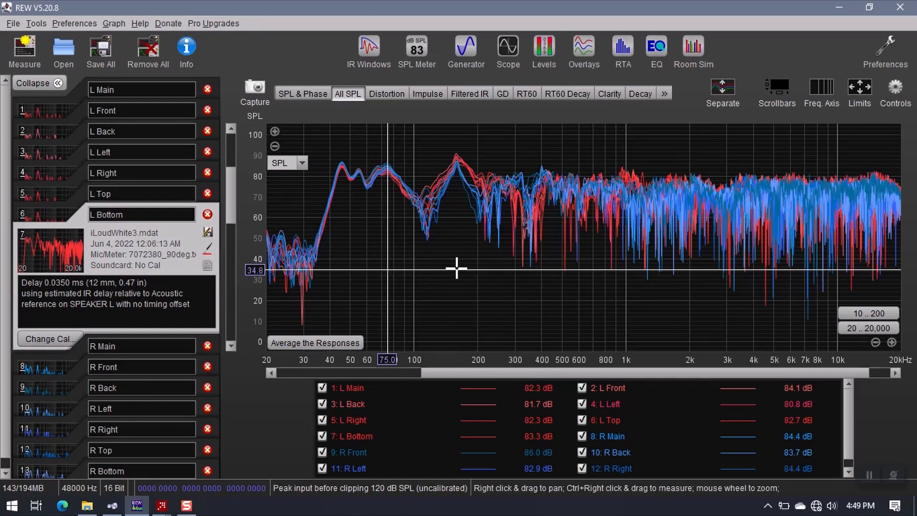
{"action": "mouse_move", "coordinate": [358, 234]}
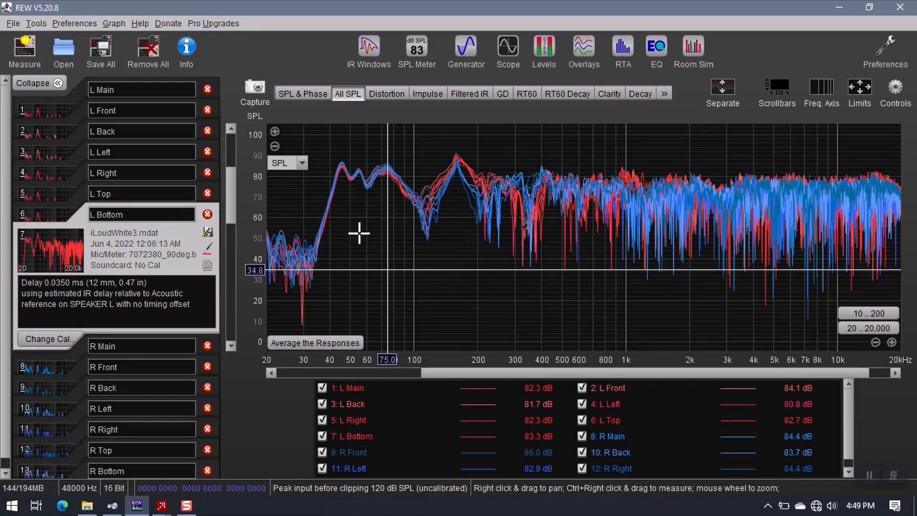
{"action": "mouse_move", "coordinate": [387, 324]}
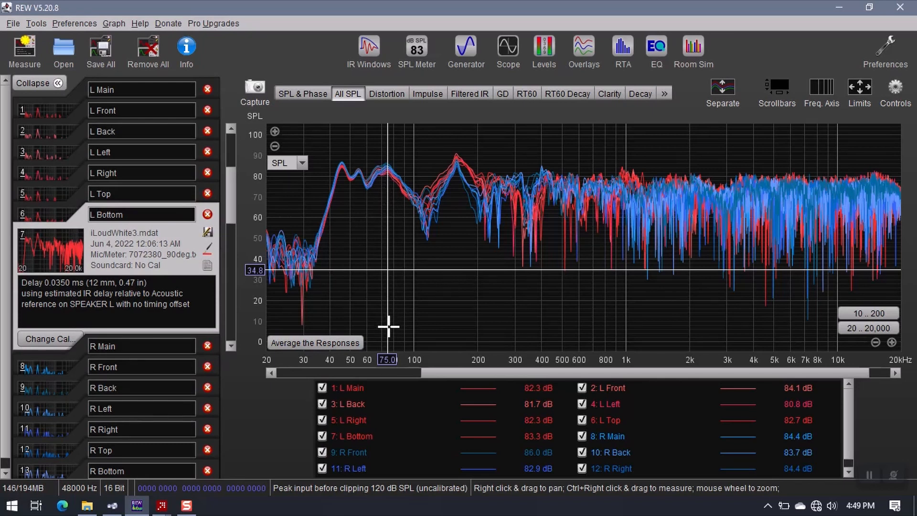
{"action": "mouse_move", "coordinate": [384, 224]}
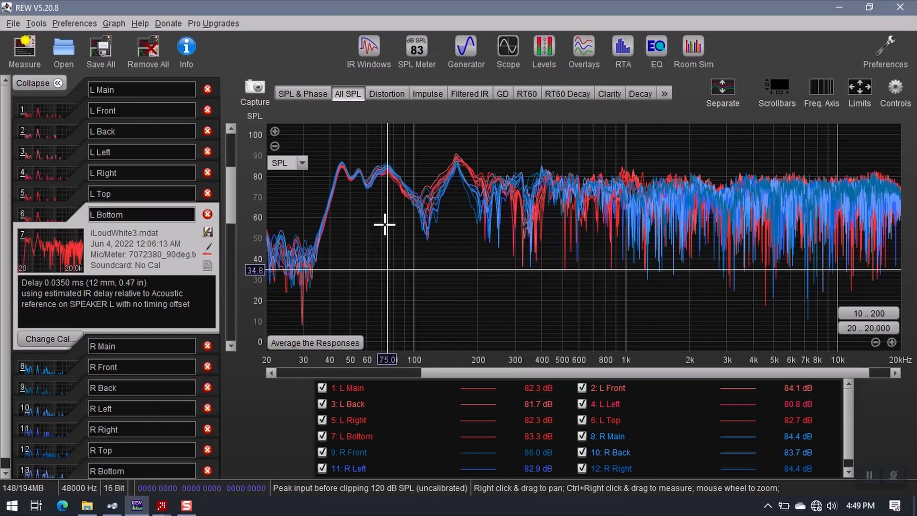
{"action": "mouse_move", "coordinate": [374, 235]}
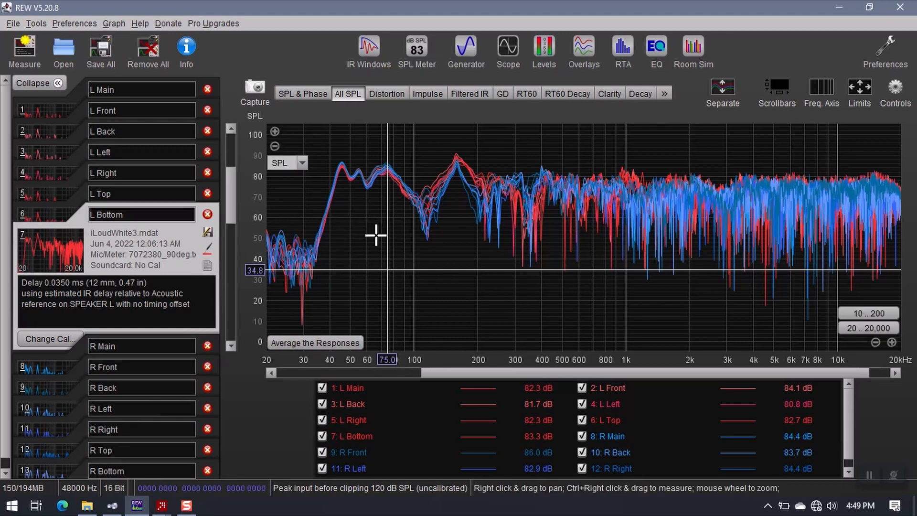
{"action": "mouse_move", "coordinate": [289, 279]}
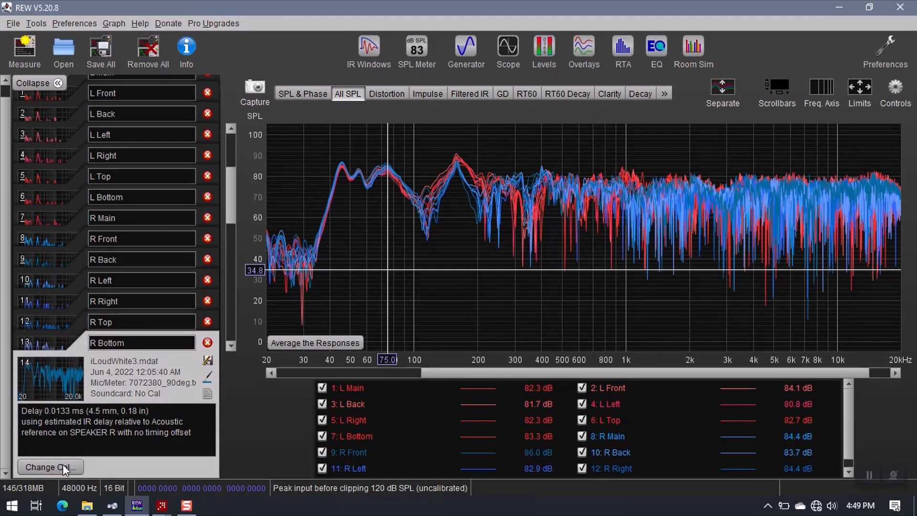
{"action": "mouse_move", "coordinate": [76, 459]}
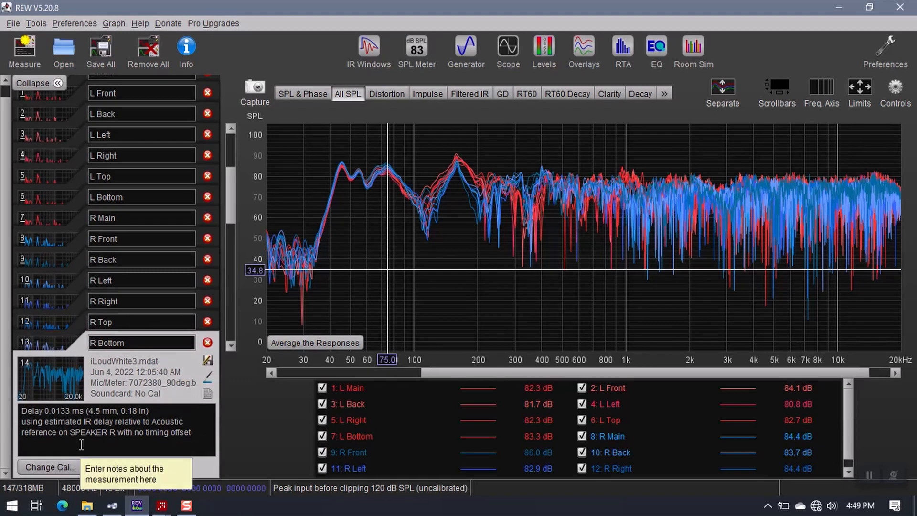
{"action": "mouse_move", "coordinate": [134, 232]}
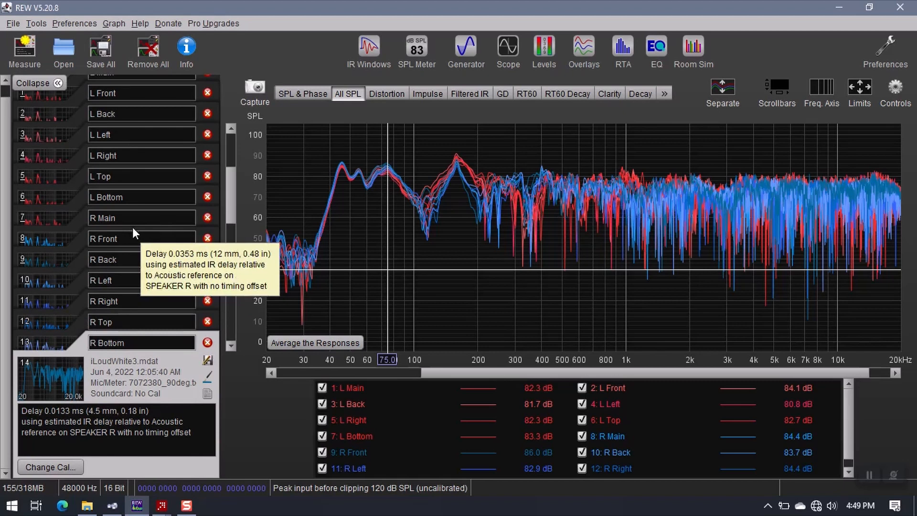
{"action": "mouse_move", "coordinate": [110, 281]}
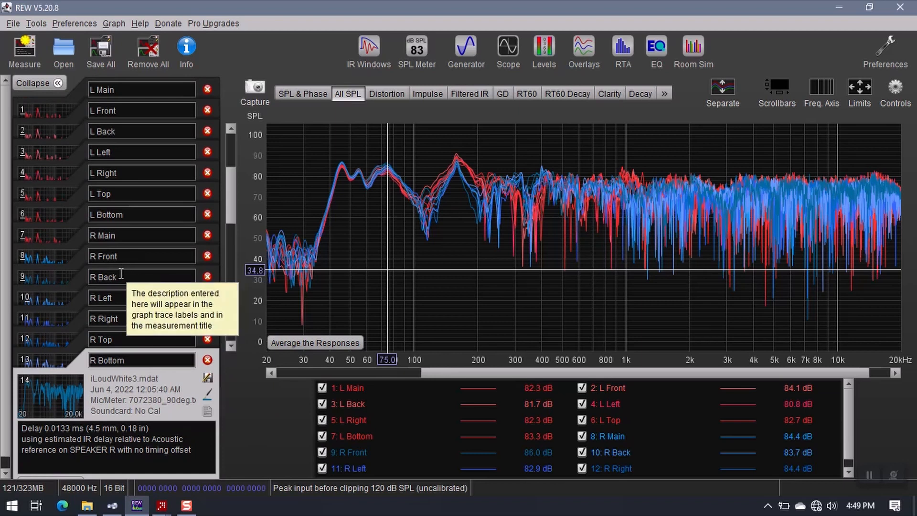
{"action": "mouse_move", "coordinate": [134, 243]}
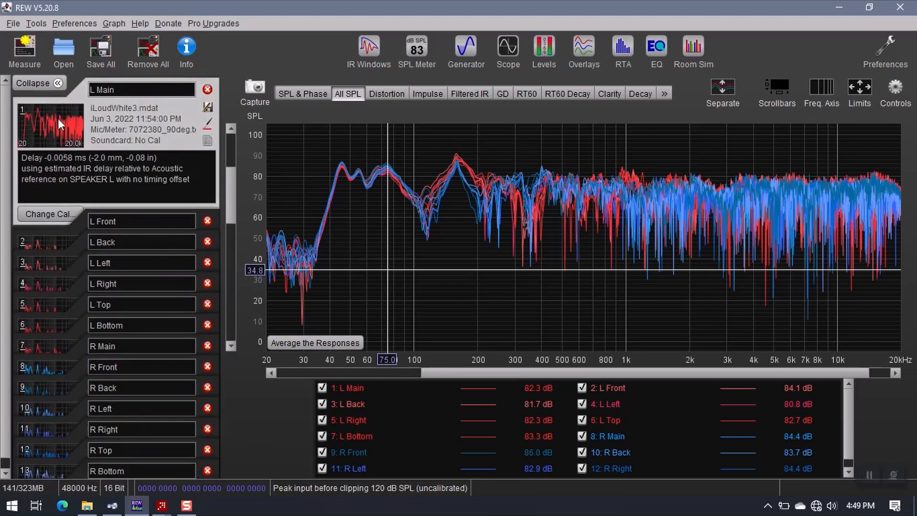
{"action": "mouse_move", "coordinate": [111, 128]}
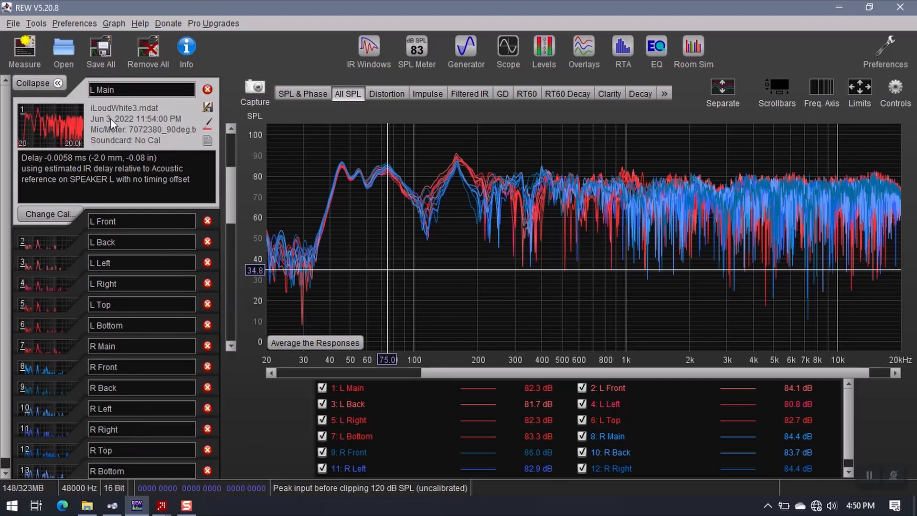
{"action": "mouse_move", "coordinate": [112, 126]}
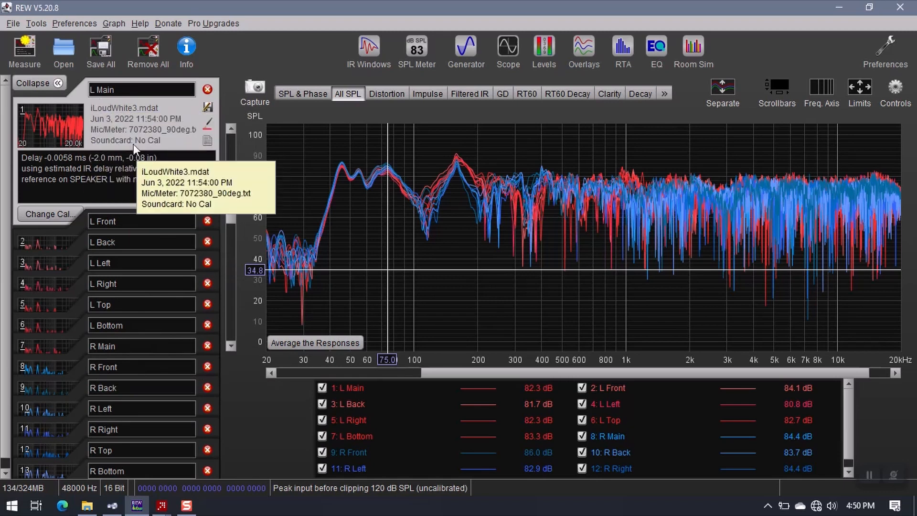
{"action": "mouse_move", "coordinate": [78, 119]}
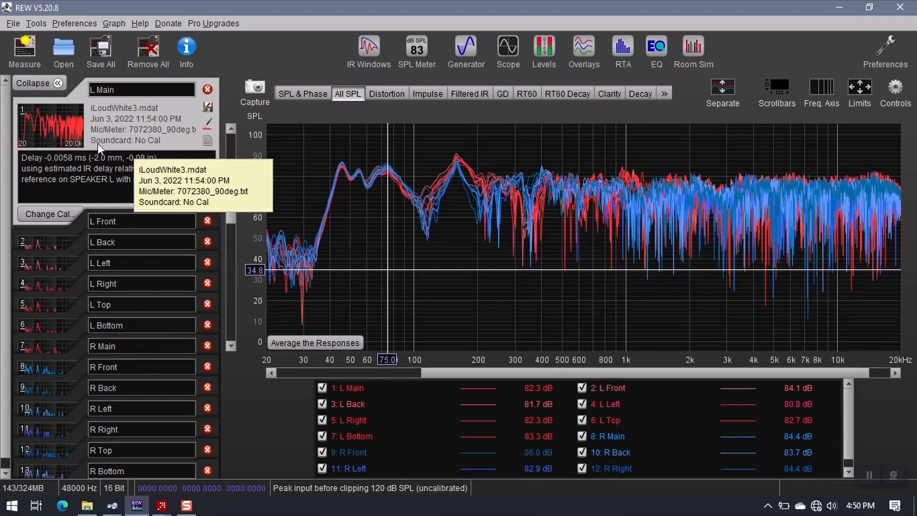
{"action": "mouse_move", "coordinate": [85, 271]}
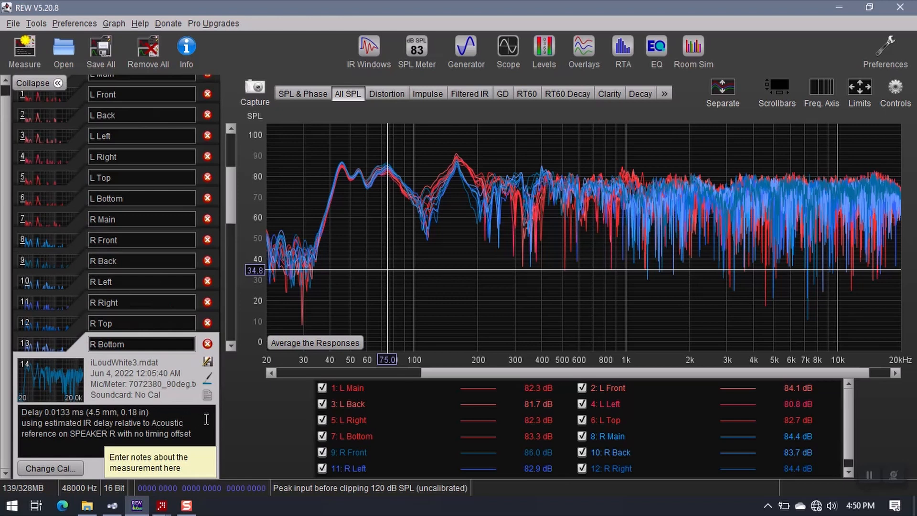
Bring up the Controls actions panel for all selected left and right measurements.
{"action": "left_click", "coordinate": [315, 343]}
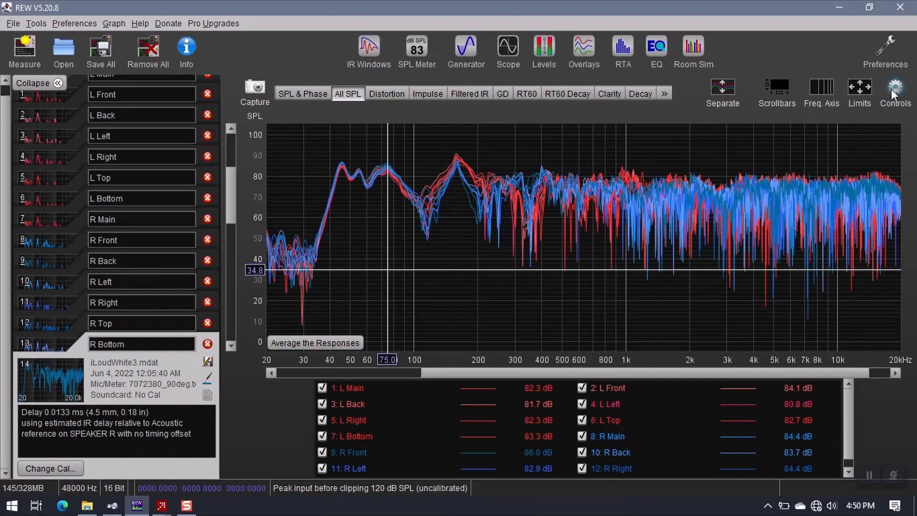
{"action": "left_click", "coordinate": [895, 87]}
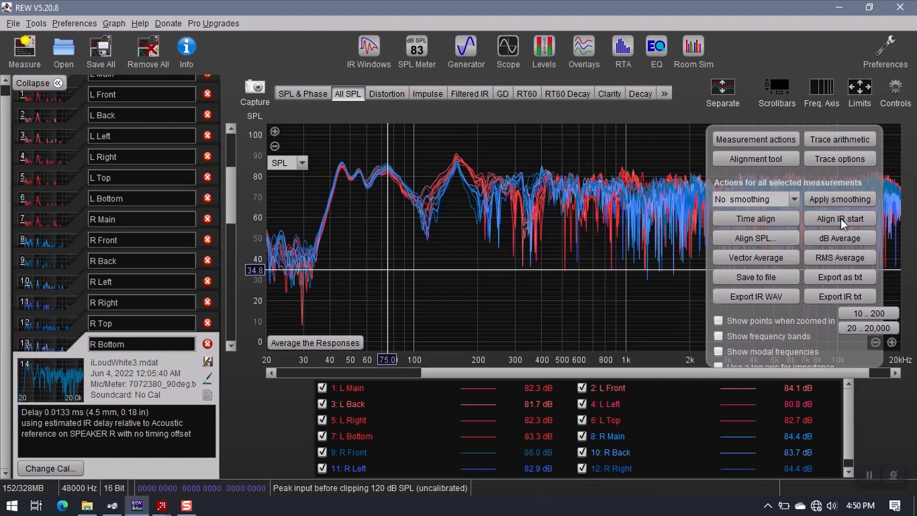
{"action": "mouse_move", "coordinate": [847, 222]}
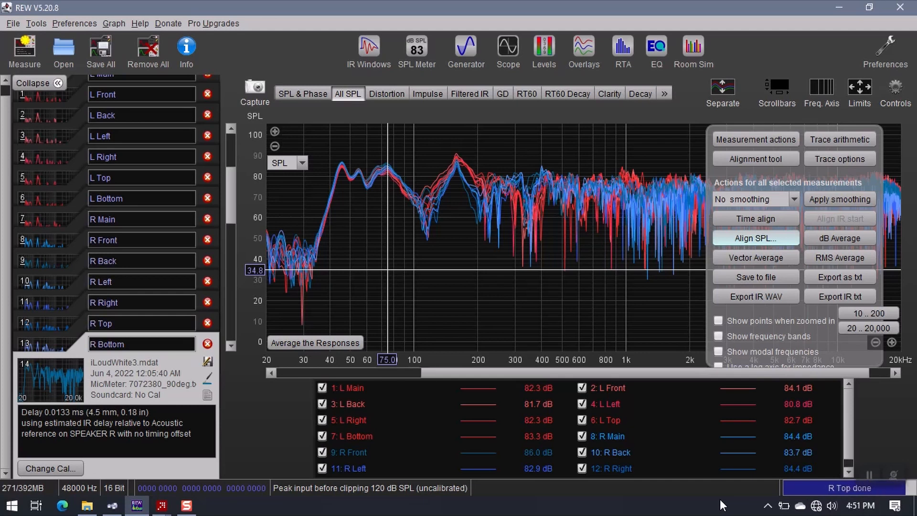
{"action": "mouse_move", "coordinate": [615, 162]}
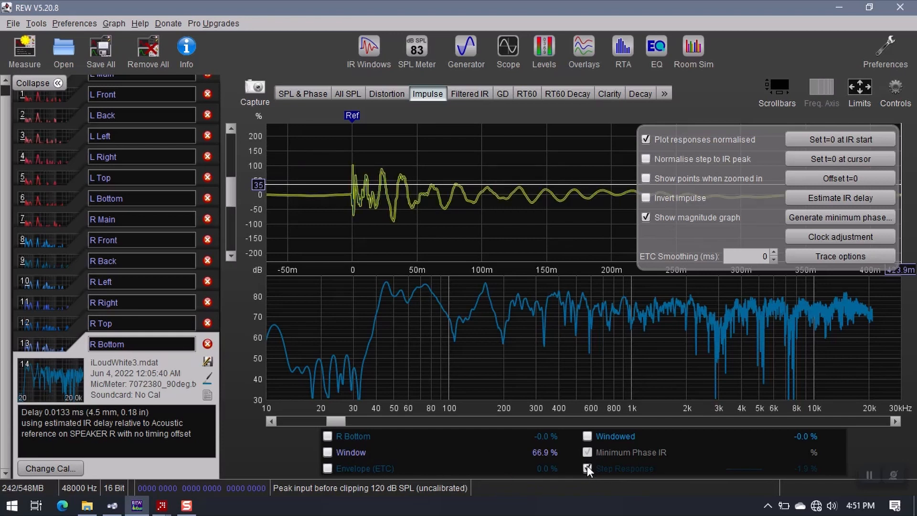
Show the step response alongside R Bottom's impulse response.
{"action": "left_click", "coordinate": [585, 468]}
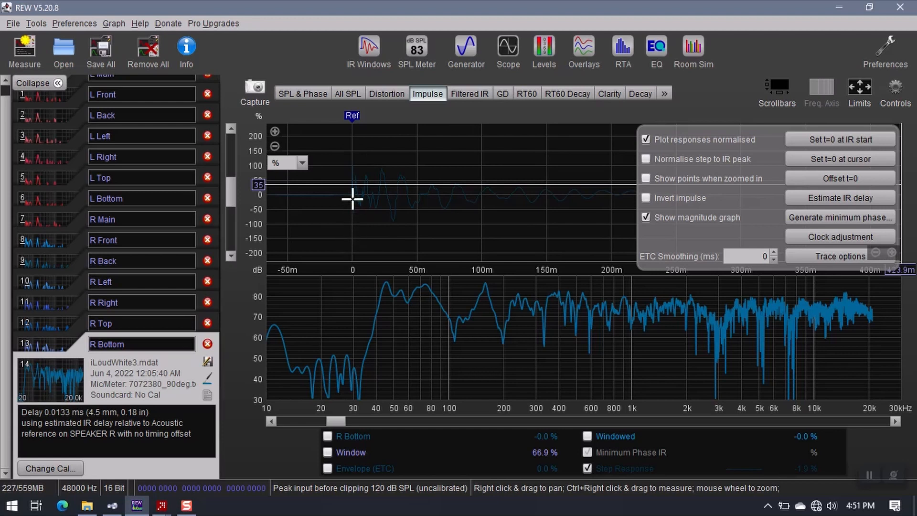
{"action": "mouse_move", "coordinate": [349, 218]}
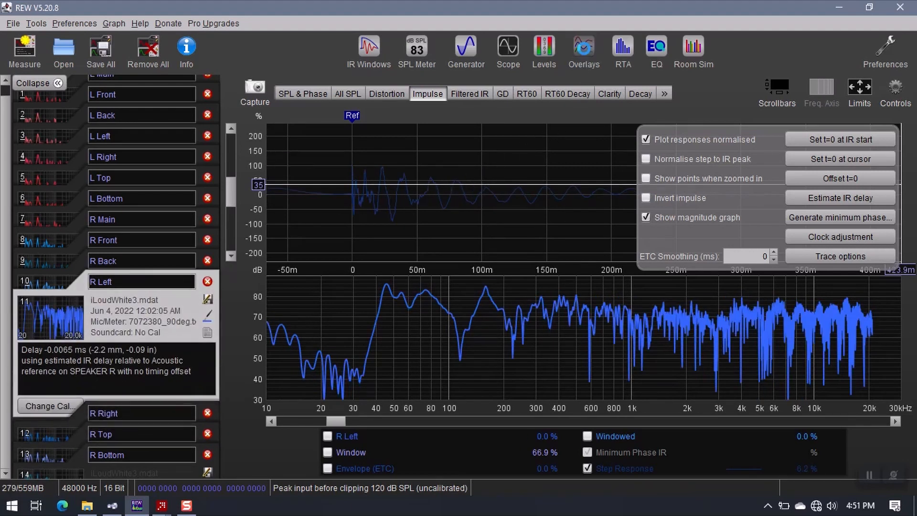
Overlay all twelve measurements' impulse responses in the Overlays window.
{"action": "left_click", "coordinate": [583, 51]}
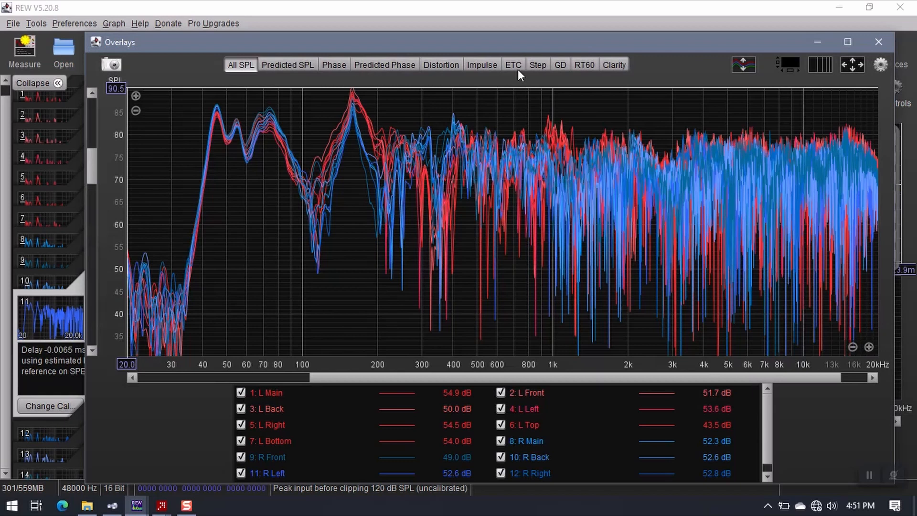
{"action": "left_click", "coordinate": [482, 65]}
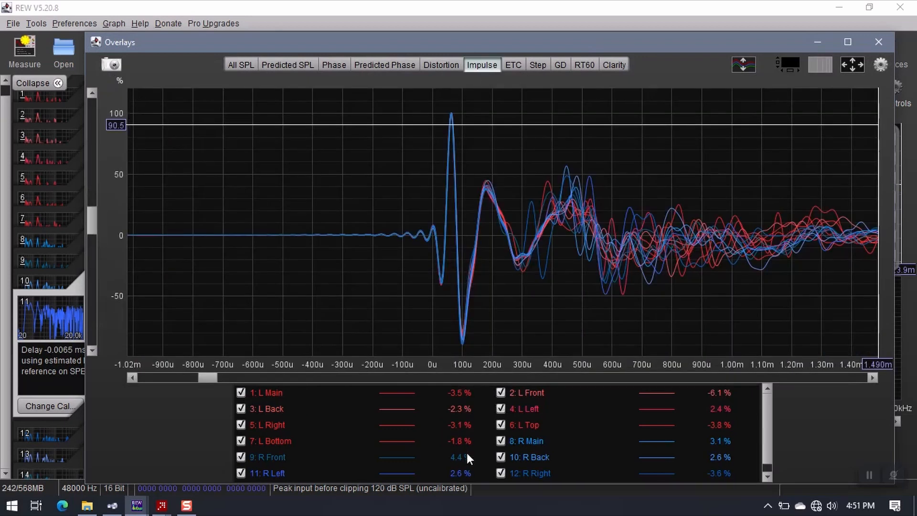
{"action": "mouse_move", "coordinate": [716, 188]}
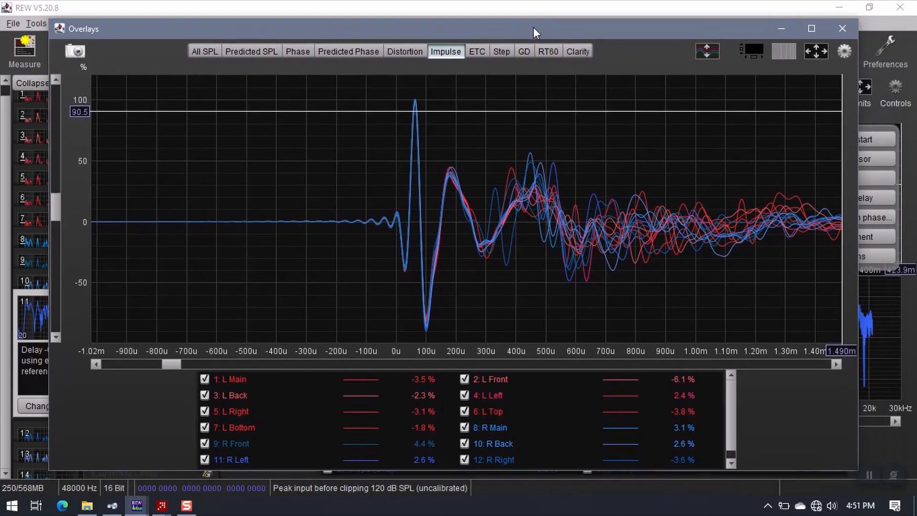
Compare the overlaid step responses, examining shorter time spans near their start.
{"action": "left_click", "coordinate": [499, 50]}
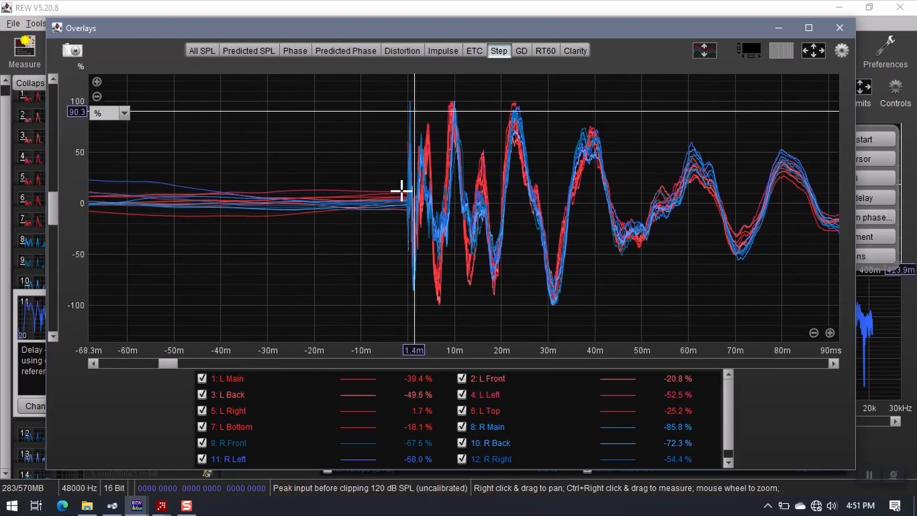
{"action": "mouse_move", "coordinate": [825, 341]}
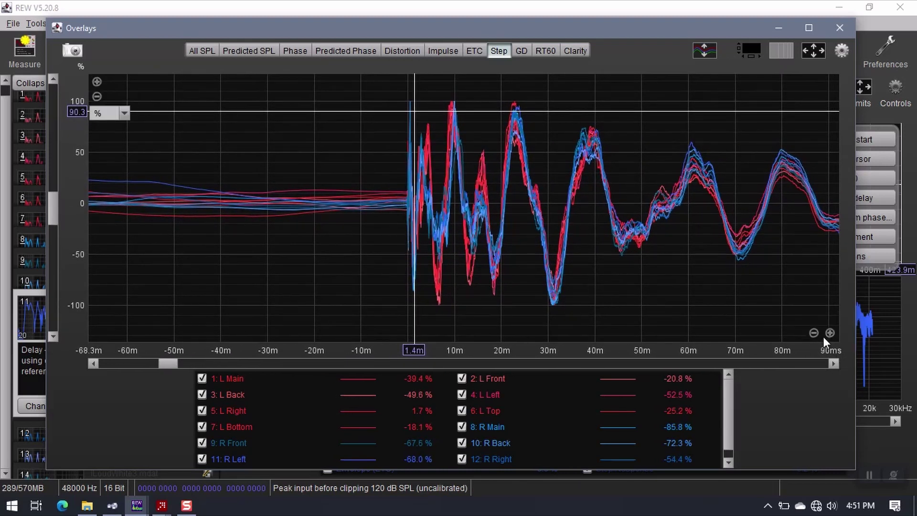
{"action": "left_click", "coordinate": [829, 332]}
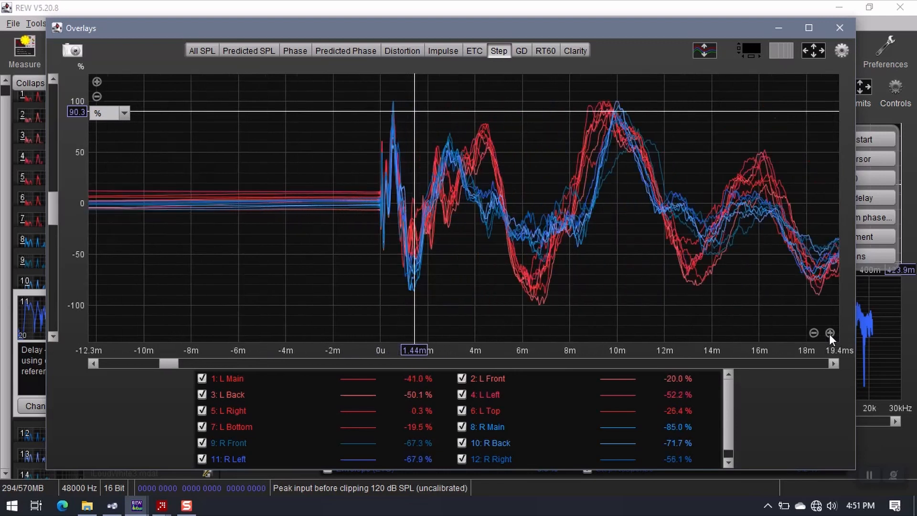
{"action": "left_click", "coordinate": [812, 332]}
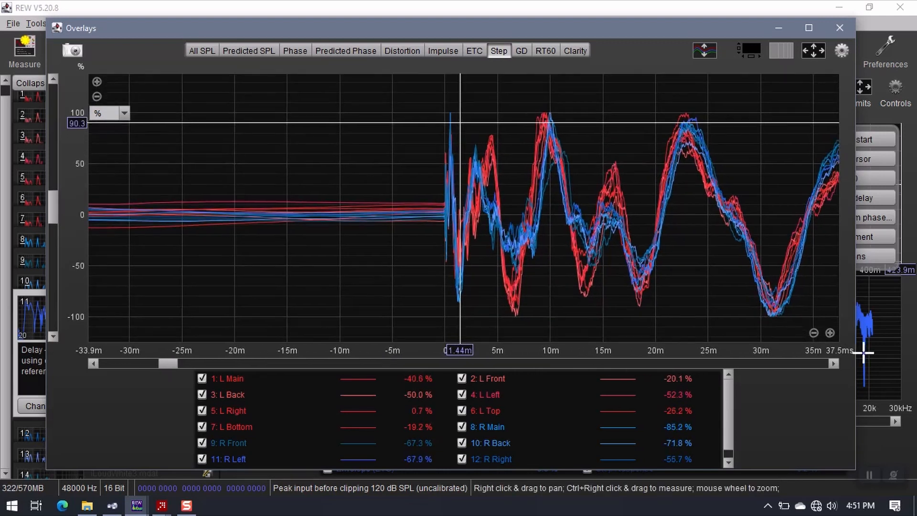
{"action": "scroll", "scroll_direction": "down", "scroll_amount": 3}
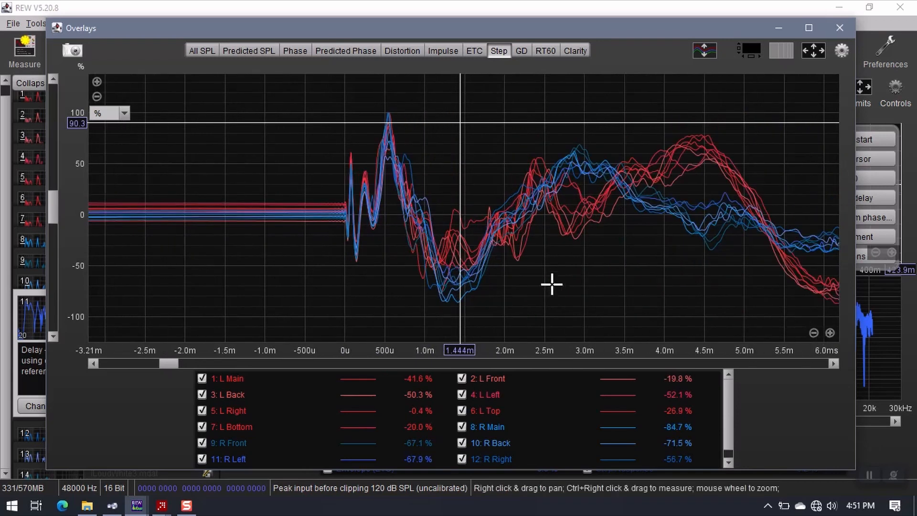
{"action": "mouse_move", "coordinate": [348, 194]}
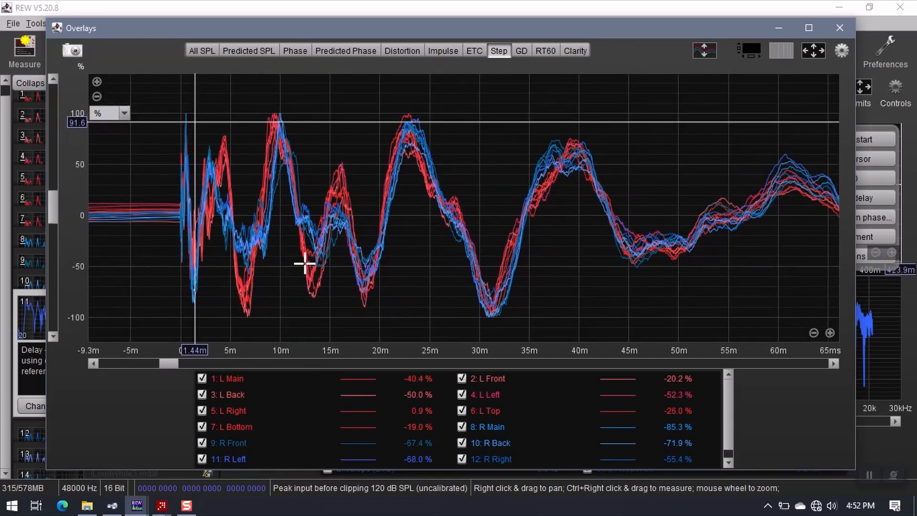
{"action": "mouse_move", "coordinate": [260, 252]}
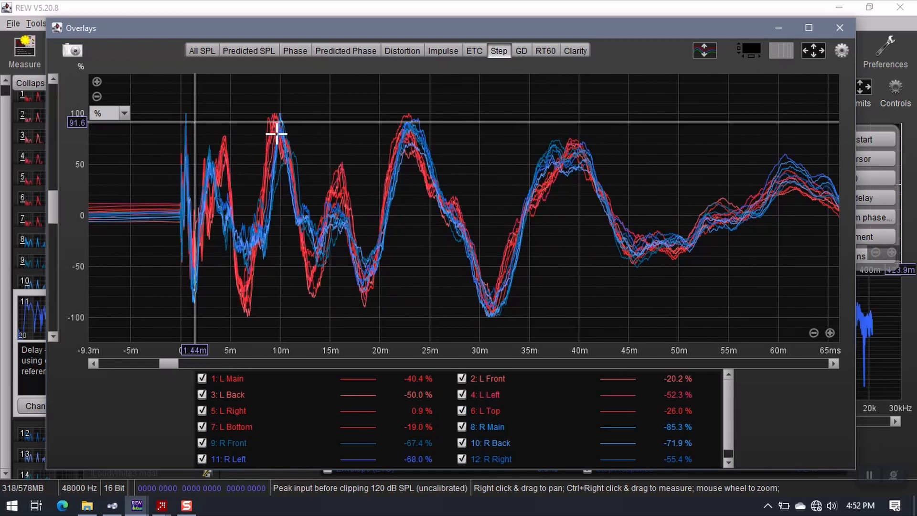
{"action": "mouse_move", "coordinate": [255, 272]}
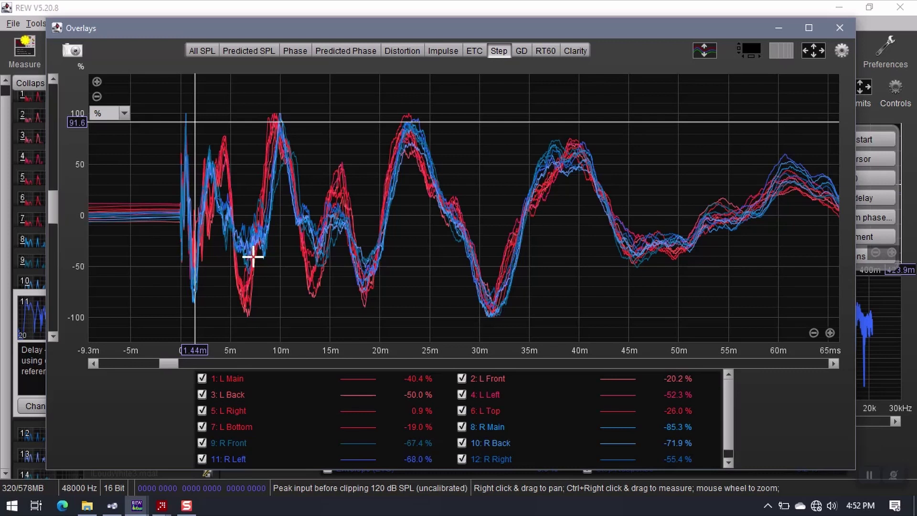
{"action": "mouse_move", "coordinate": [492, 309]}
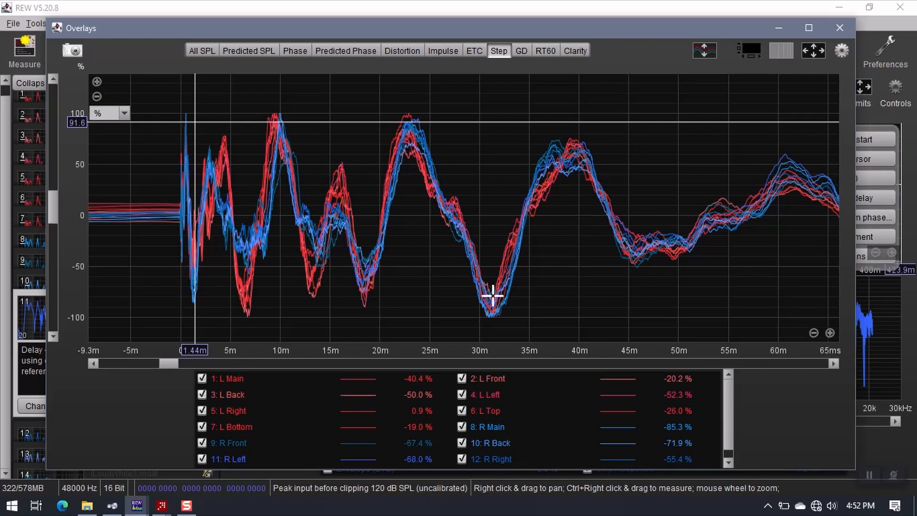
{"action": "mouse_move", "coordinate": [228, 244]}
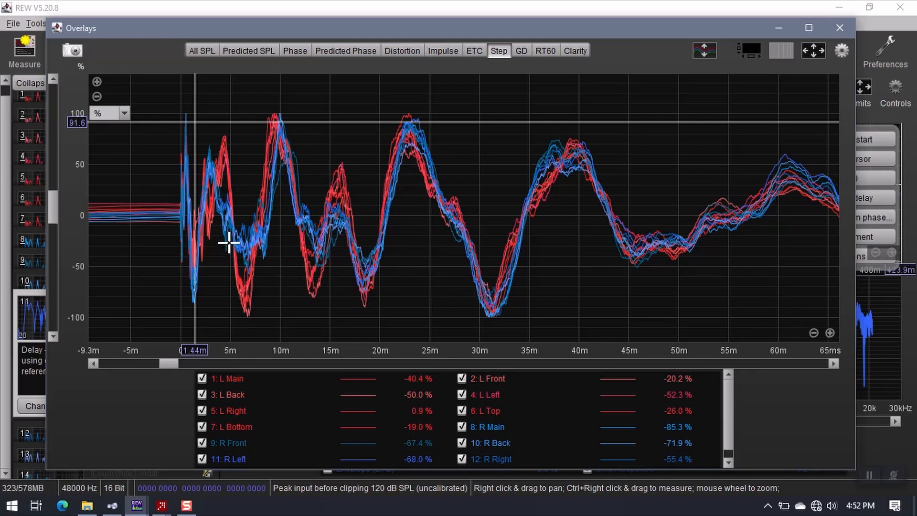
{"action": "mouse_move", "coordinate": [252, 234]}
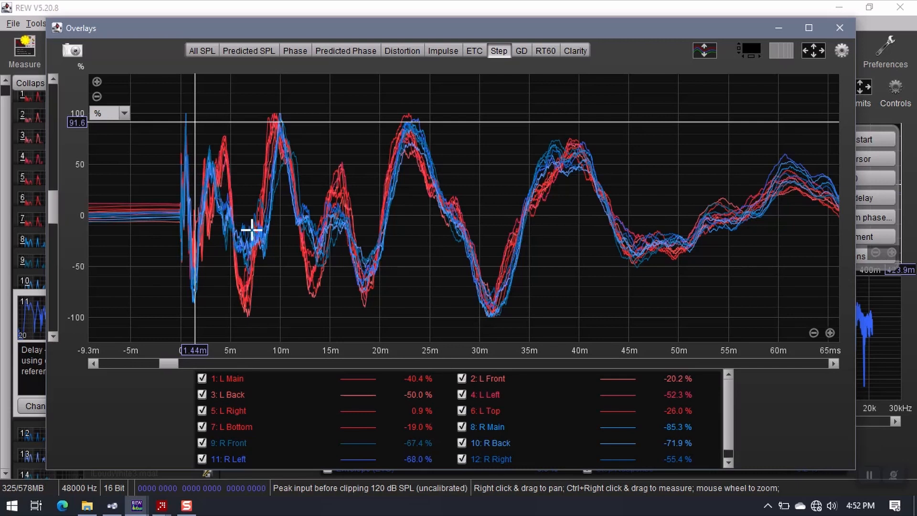
{"action": "mouse_move", "coordinate": [277, 174]}
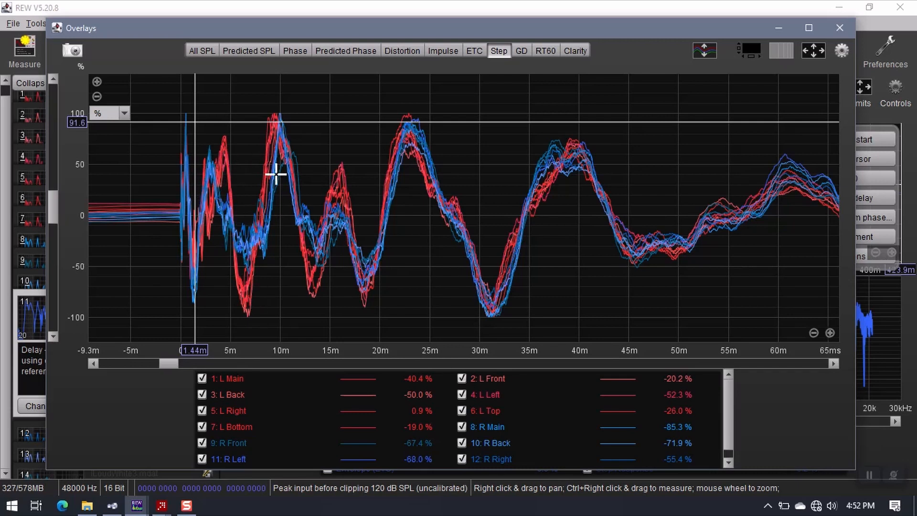
{"action": "mouse_move", "coordinate": [600, 228]}
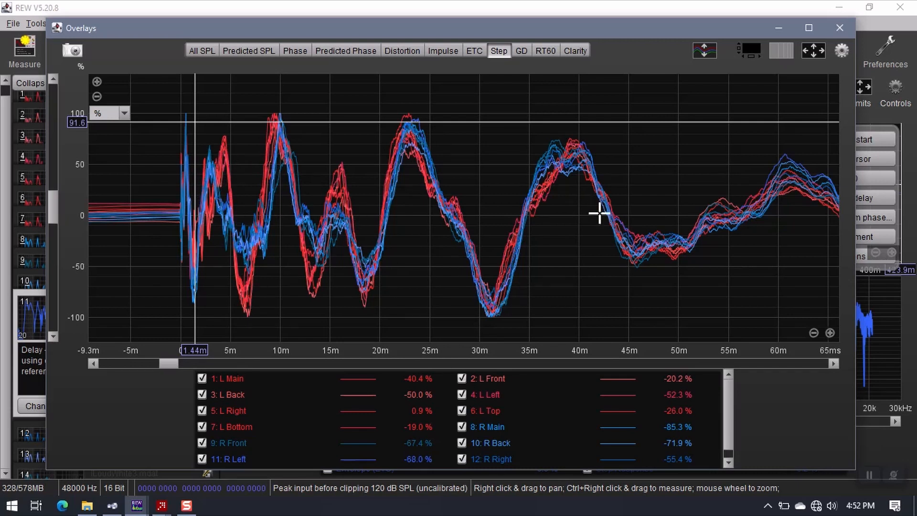
{"action": "mouse_move", "coordinate": [260, 294]}
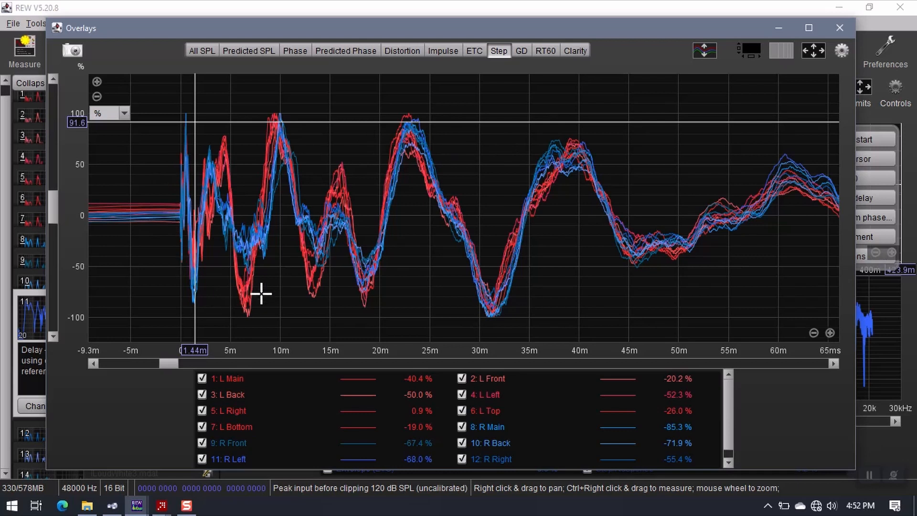
{"action": "mouse_move", "coordinate": [214, 240]}
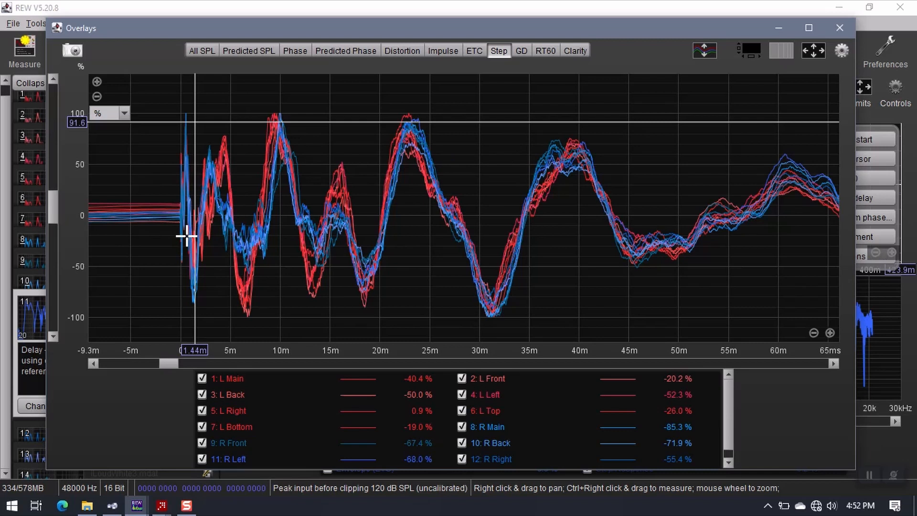
{"action": "mouse_move", "coordinate": [185, 220]}
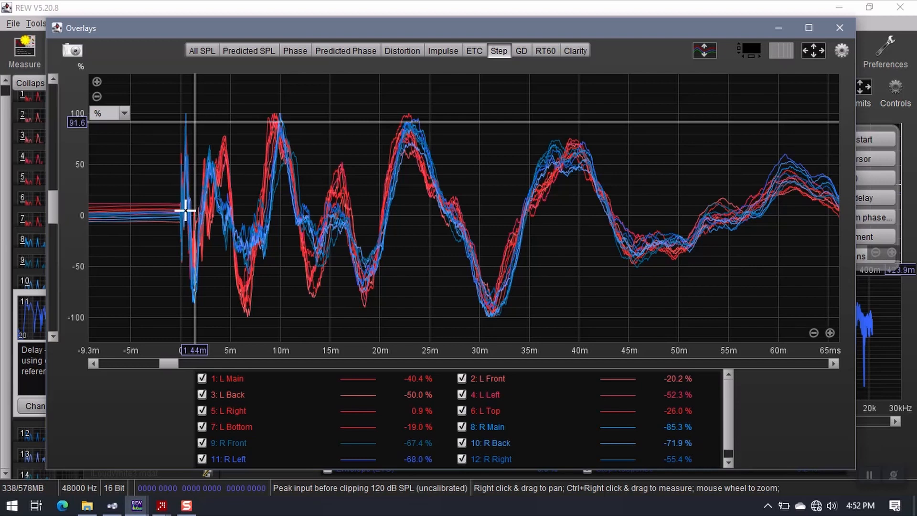
{"action": "mouse_move", "coordinate": [223, 202]}
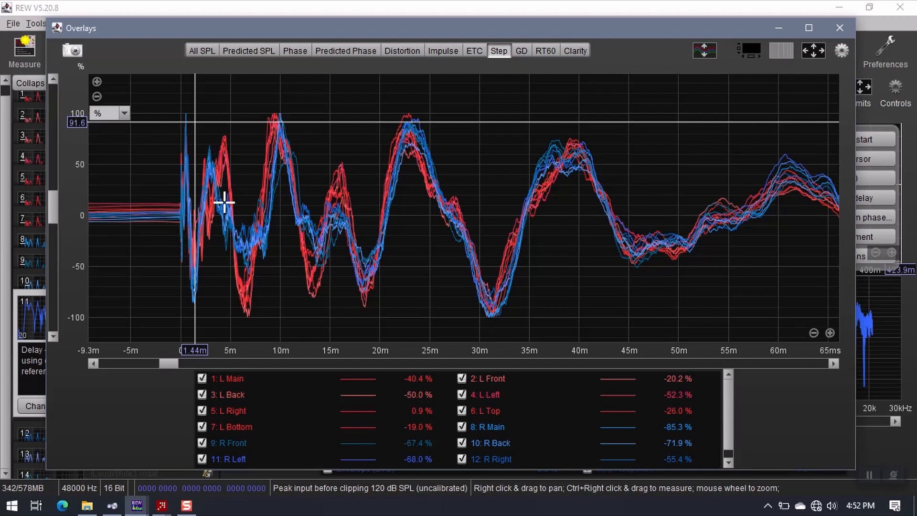
{"action": "mouse_move", "coordinate": [423, 141]}
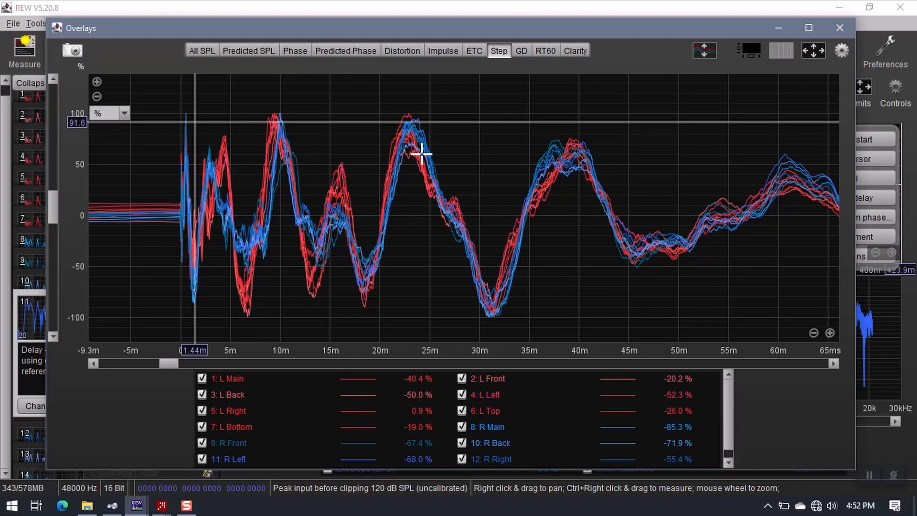
{"action": "mouse_move", "coordinate": [623, 221]}
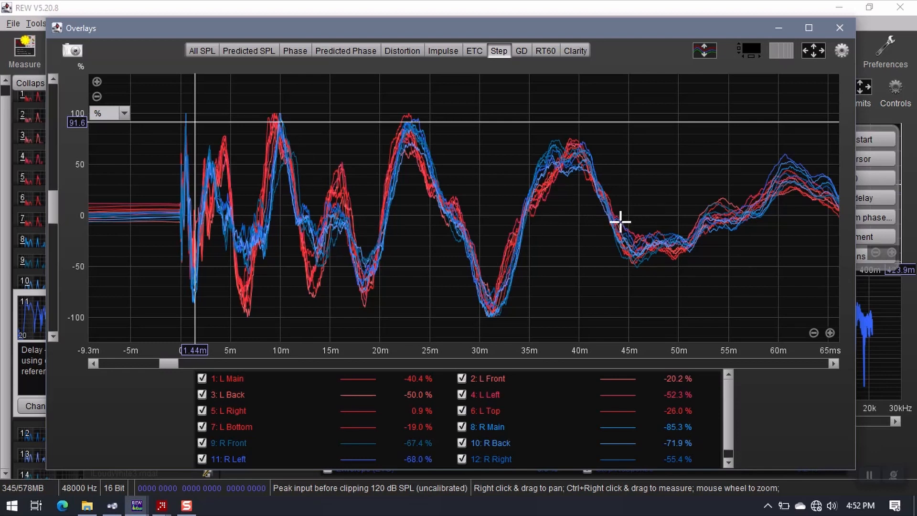
{"action": "mouse_move", "coordinate": [591, 190]}
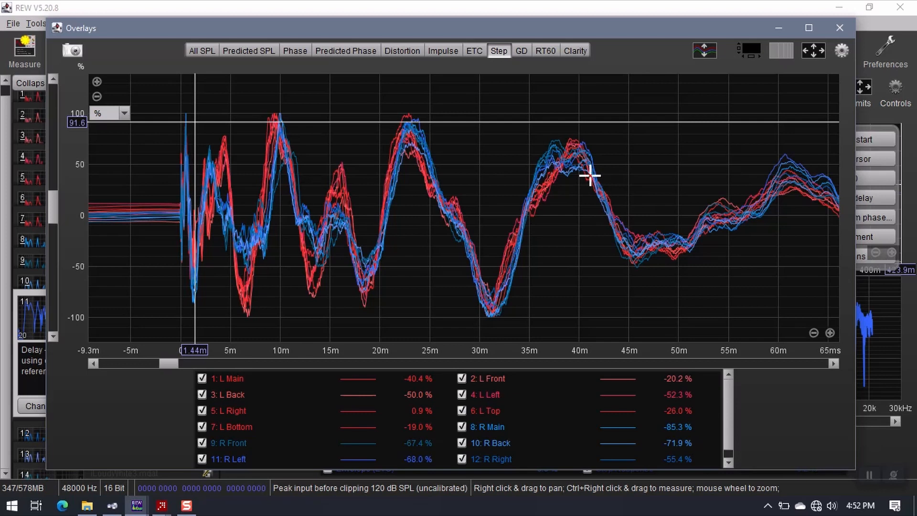
{"action": "mouse_move", "coordinate": [472, 66]}
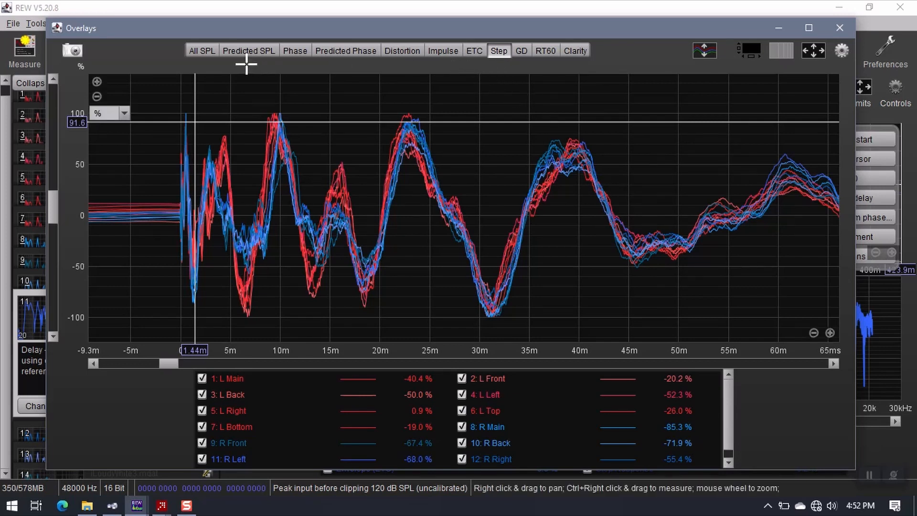
{"action": "mouse_move", "coordinate": [839, 27]}
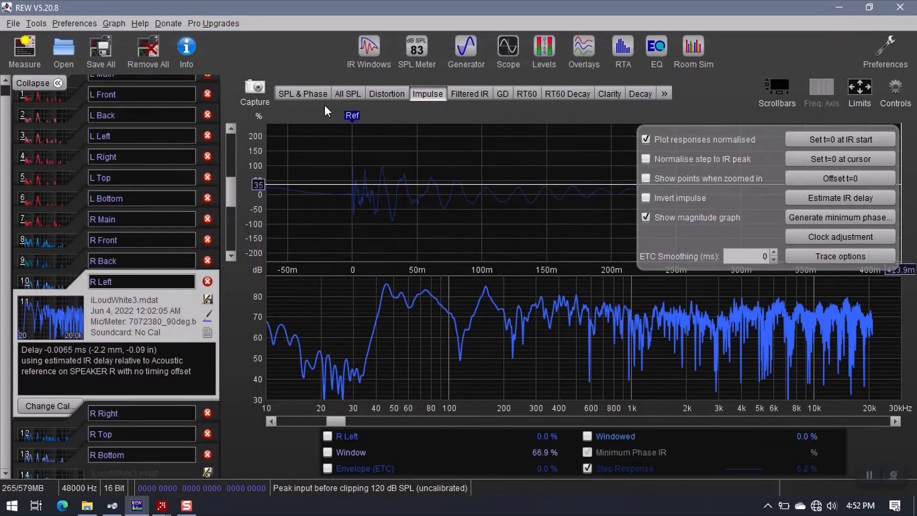
Show all measurements' SPL responses overlaid and scroll the legend toward the R traces.
{"action": "left_click", "coordinate": [347, 94]}
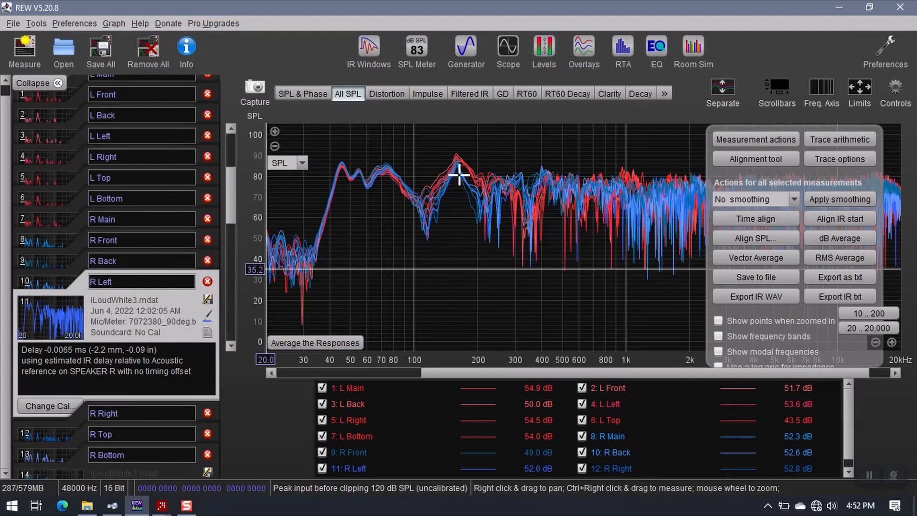
{"action": "mouse_move", "coordinate": [579, 232]}
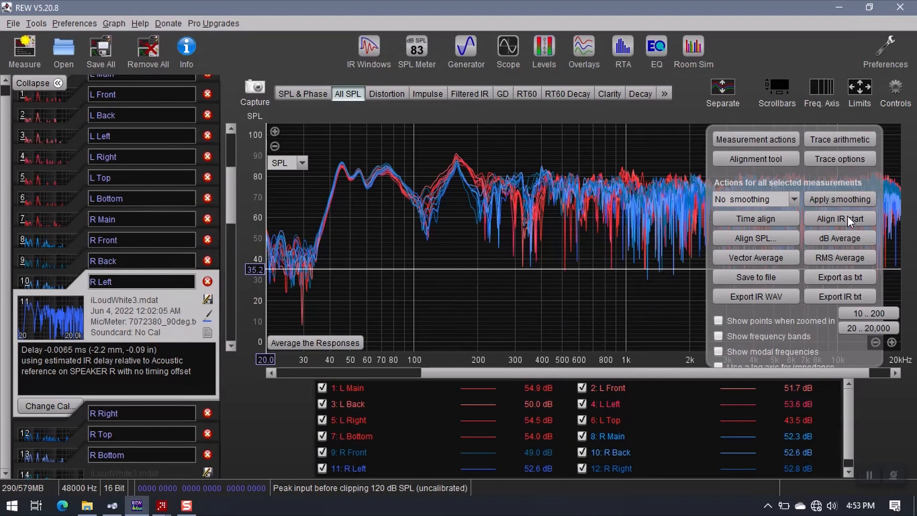
{"action": "mouse_move", "coordinate": [630, 265]}
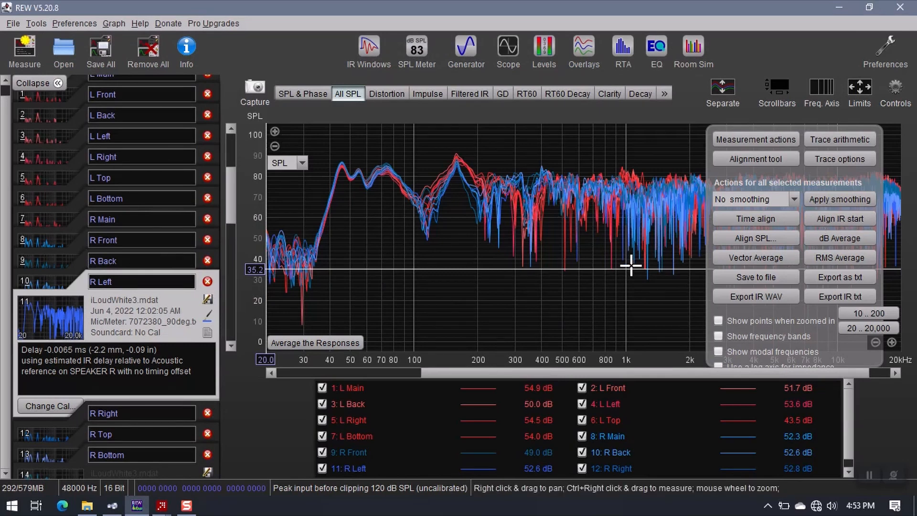
{"action": "mouse_move", "coordinate": [420, 314]}
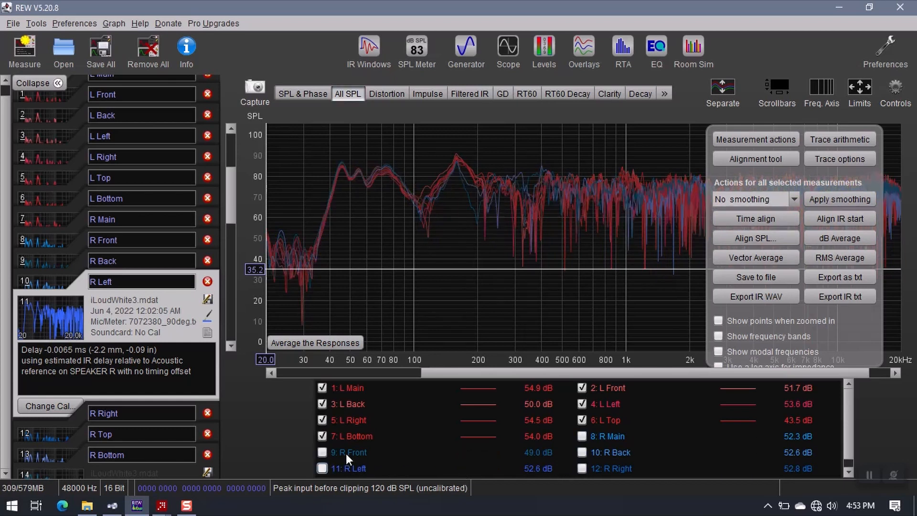
{"action": "scroll", "scroll_direction": "down", "scroll_amount": 3}
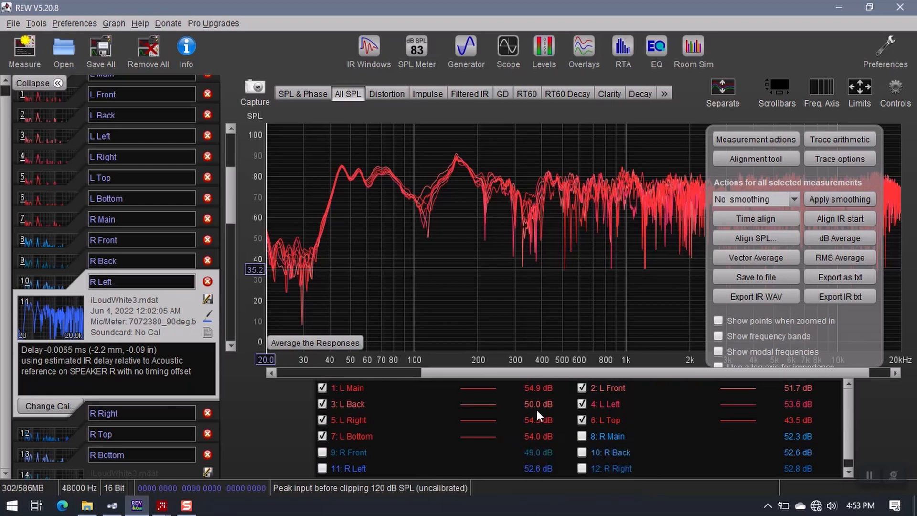
Choose Psychoacoustic smoothing and apply it to the seven left-speaker measurements.
{"action": "left_click", "coordinate": [756, 199]}
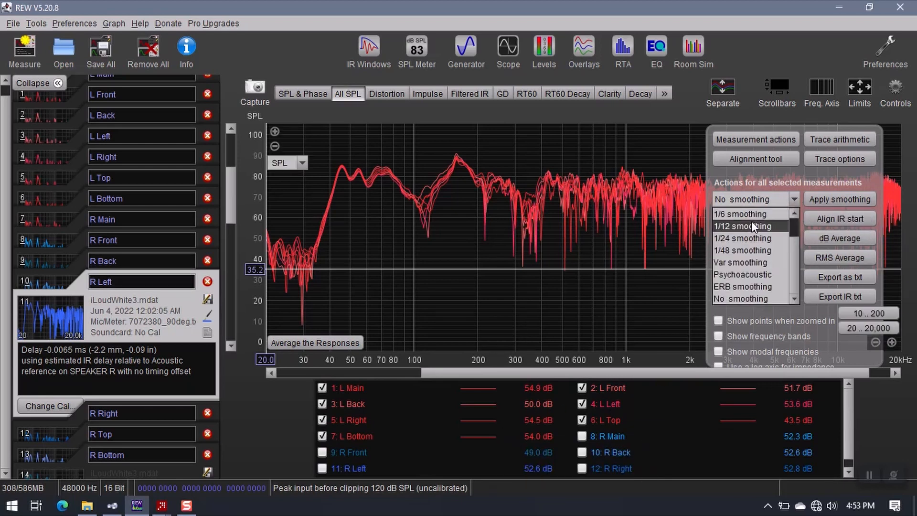
{"action": "left_click", "coordinate": [742, 275]}
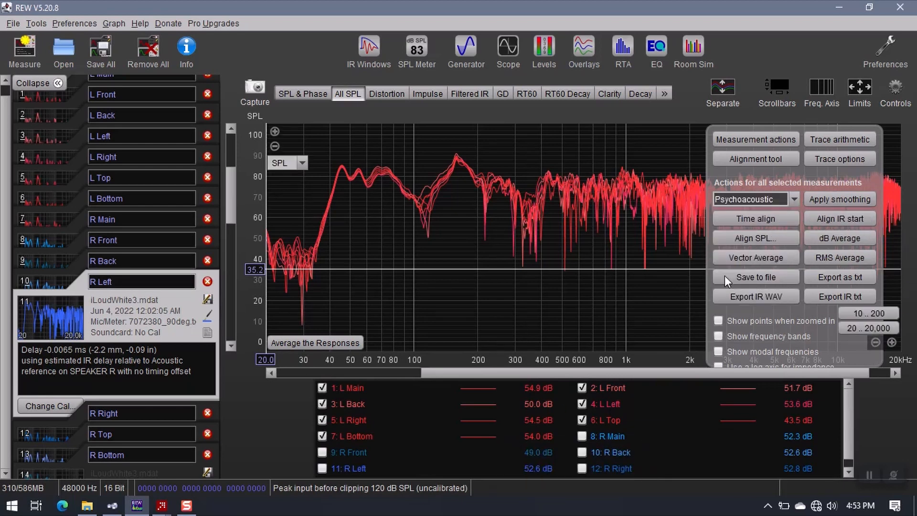
{"action": "mouse_move", "coordinate": [787, 205]}
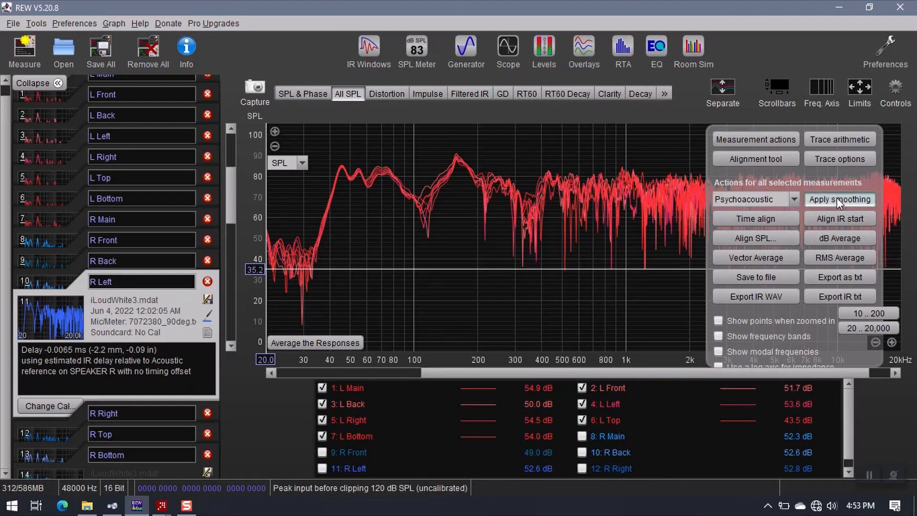
{"action": "left_click", "coordinate": [841, 198]}
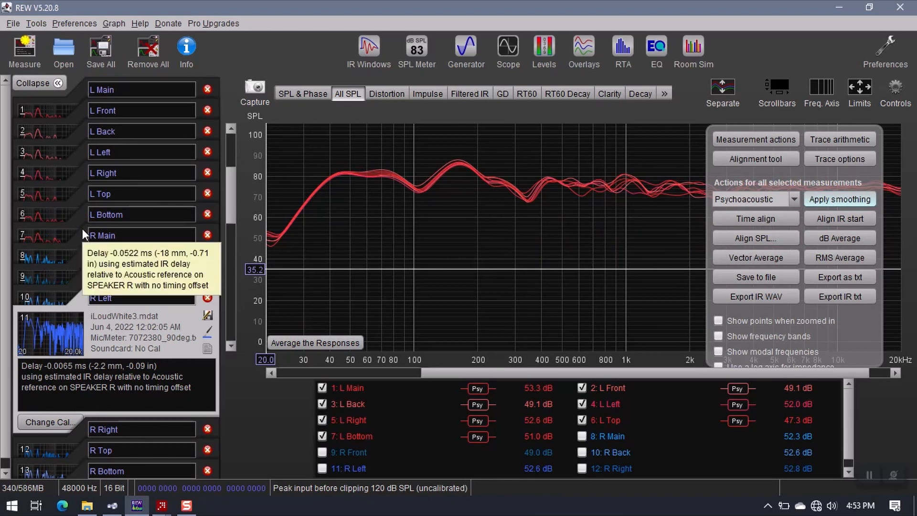
{"action": "mouse_move", "coordinate": [61, 152]}
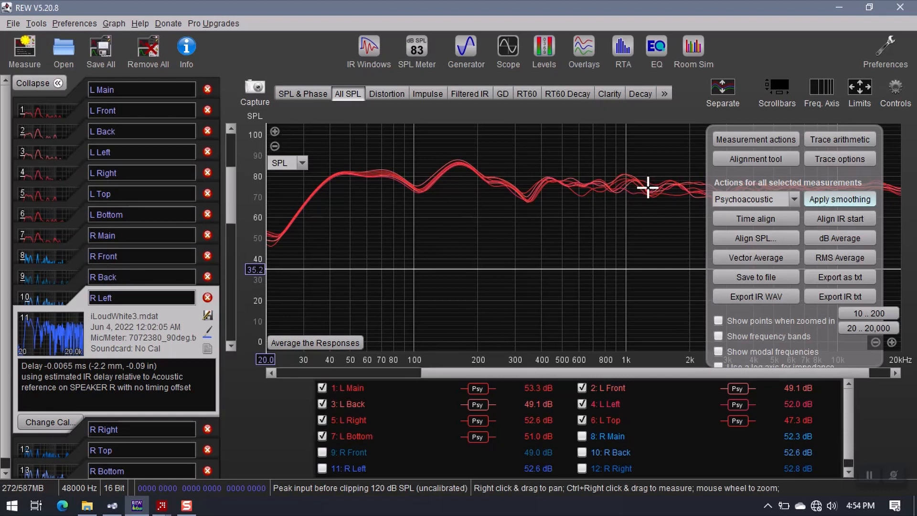
{"action": "mouse_move", "coordinate": [617, 240]}
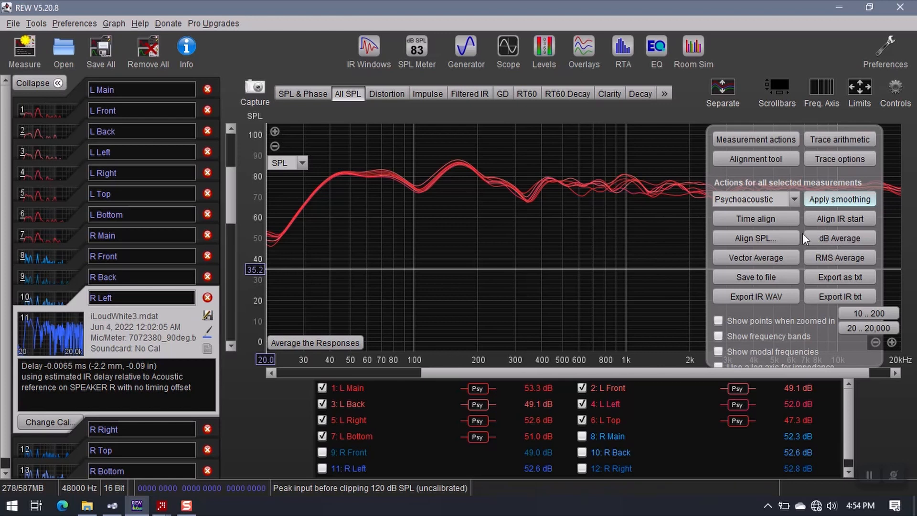
Compute the dB average of the left measurements and rename it Magnitude L.
{"action": "left_click", "coordinate": [840, 238]}
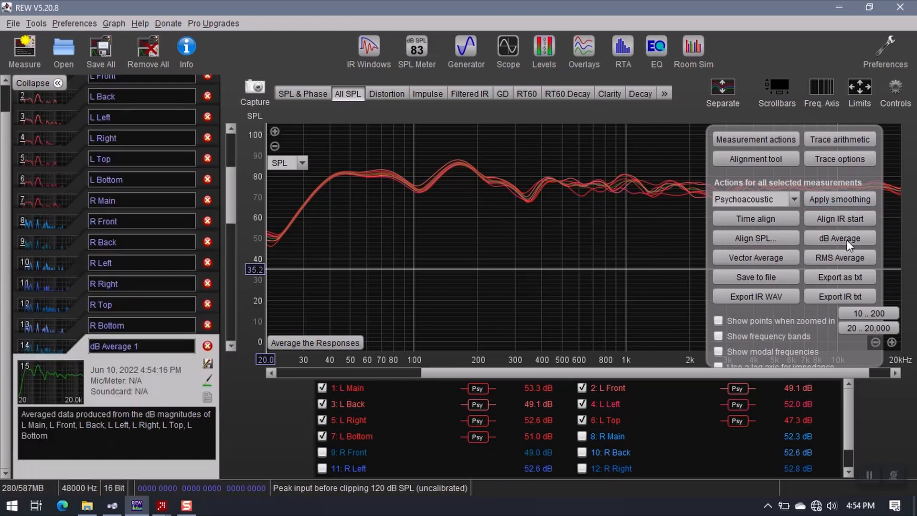
{"action": "mouse_move", "coordinate": [254, 353]}
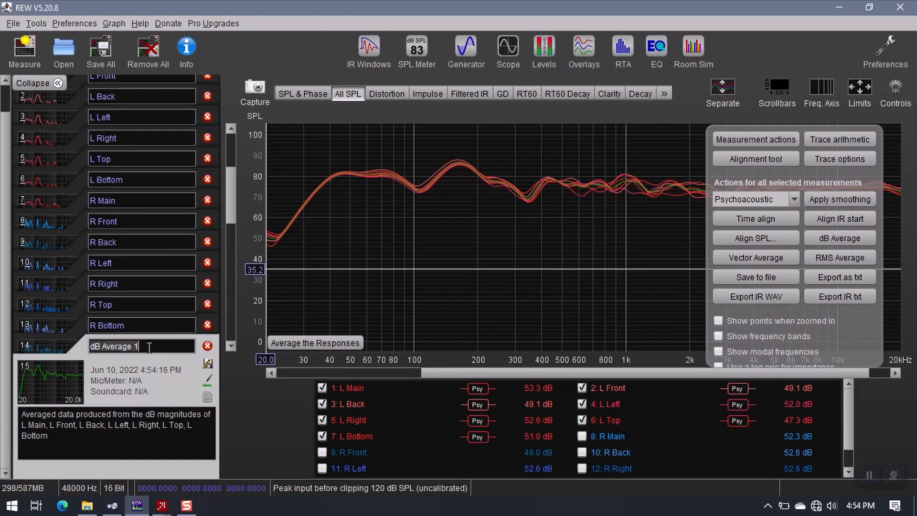
{"action": "type", "text": "M"}
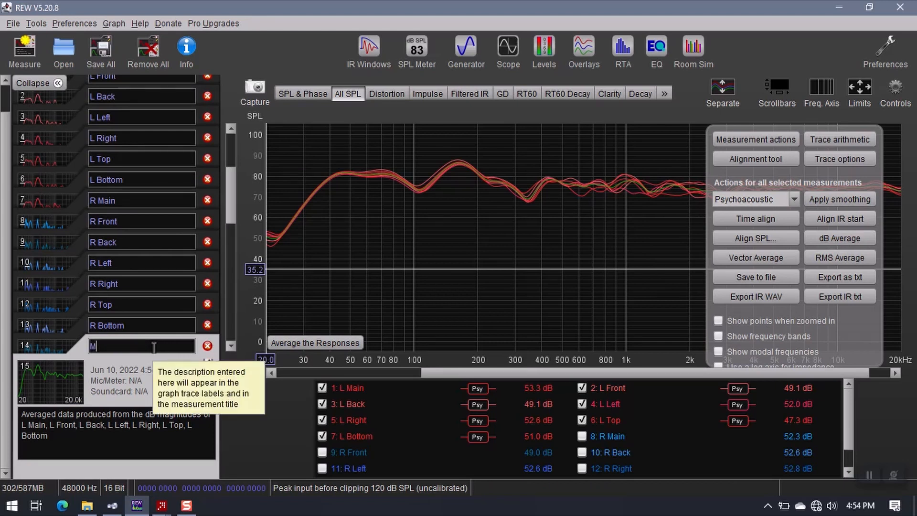
{"action": "type", "text": "agni"}
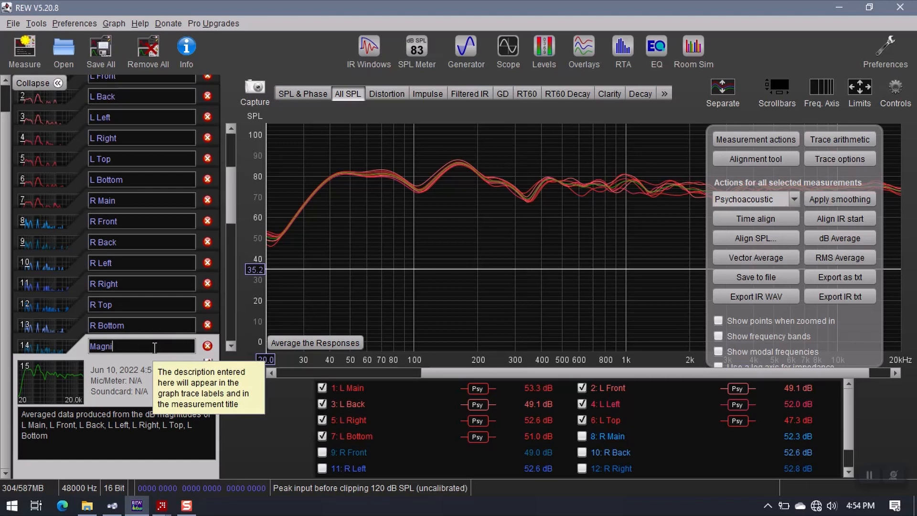
{"action": "type", "text": "tude L"}
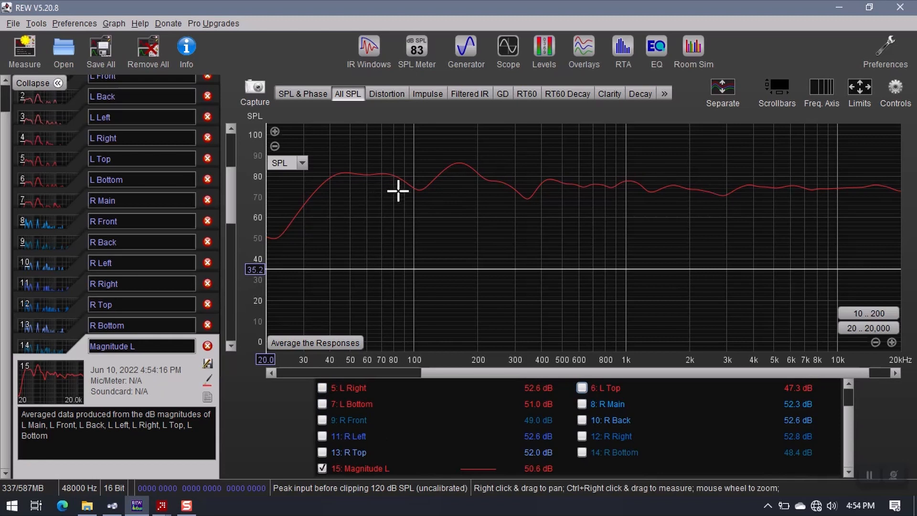
{"action": "mouse_move", "coordinate": [880, 193]}
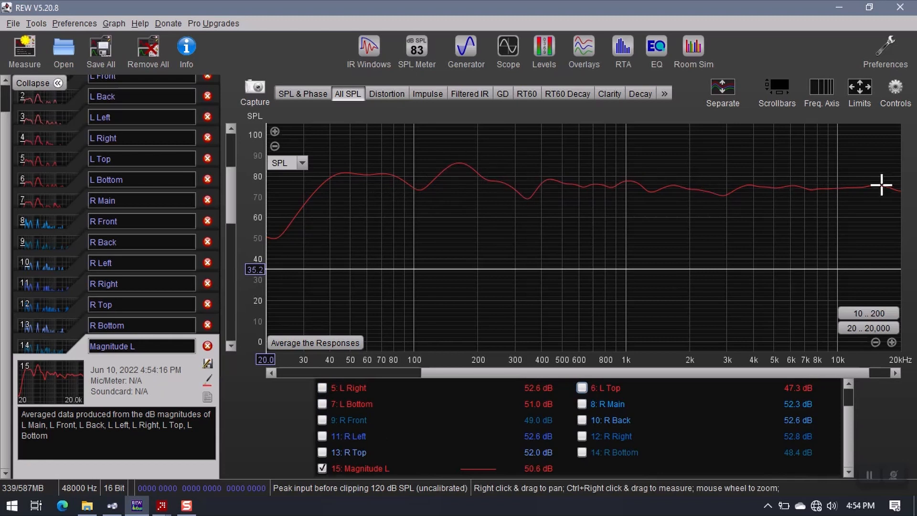
{"action": "mouse_move", "coordinate": [591, 296]}
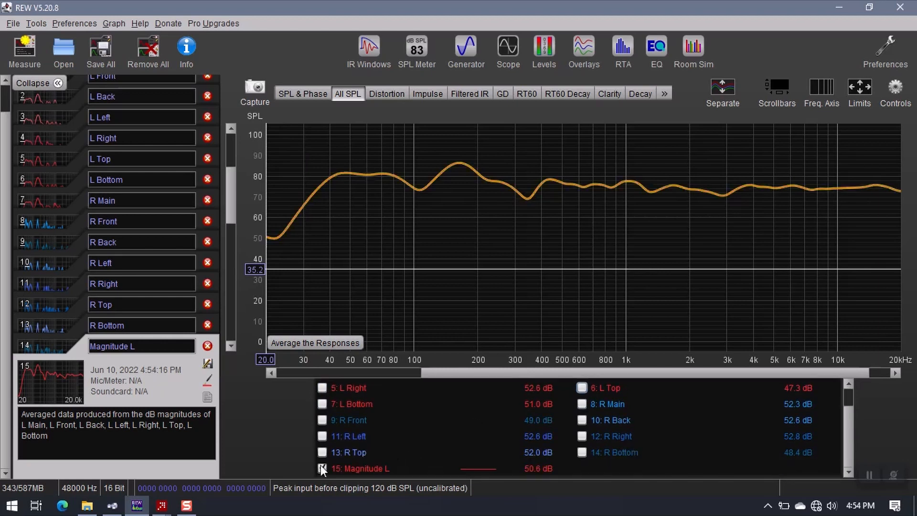
Reselect the left measurements, compute their vector average and rename it Vector L.
{"action": "left_click", "coordinate": [321, 468]}
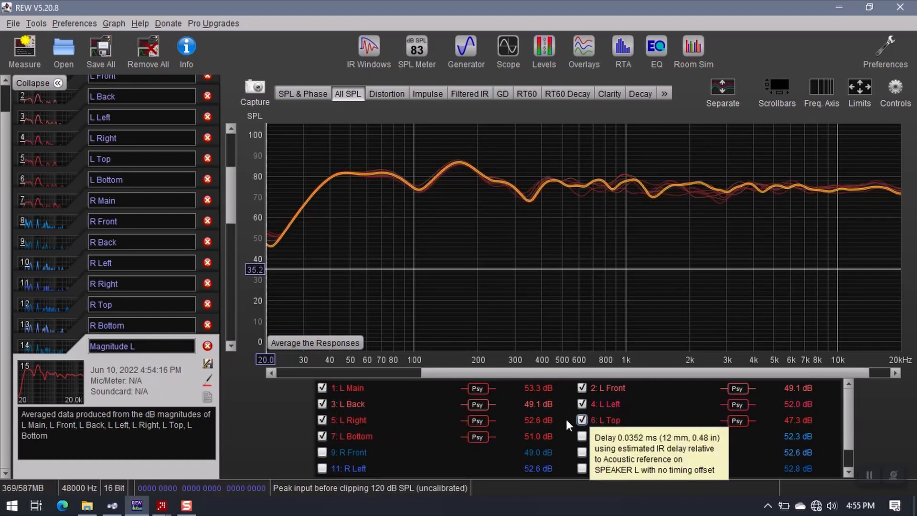
{"action": "left_click", "coordinate": [896, 87]}
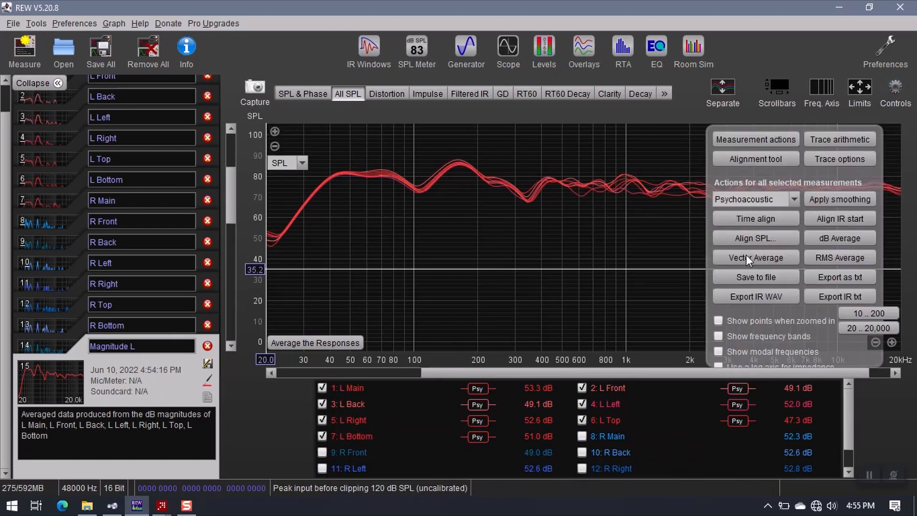
{"action": "left_click", "coordinate": [839, 258]}
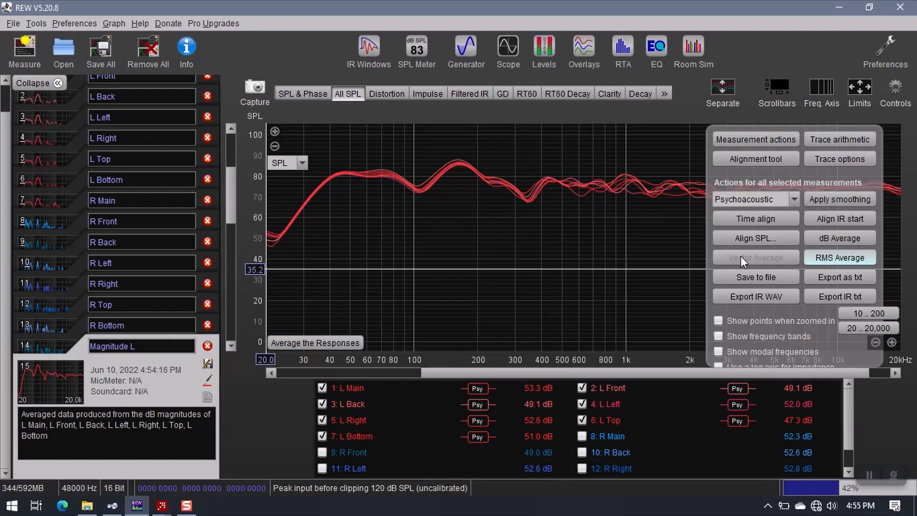
{"action": "left_click", "coordinate": [756, 258]}
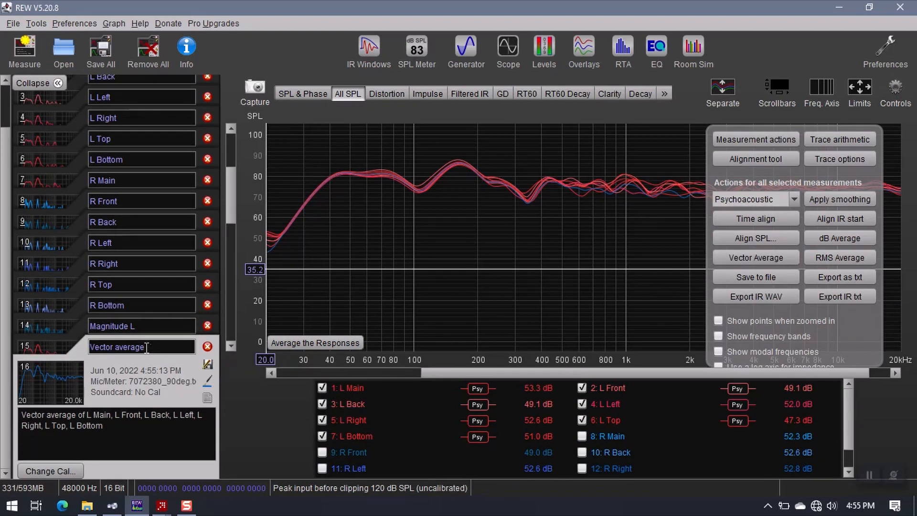
{"action": "type", "text": "Vector L"}
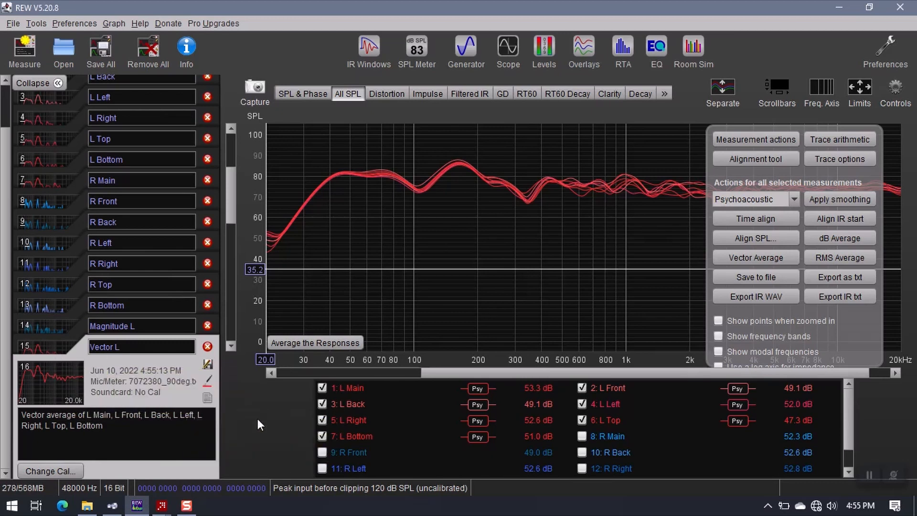
{"action": "mouse_move", "coordinate": [71, 114]}
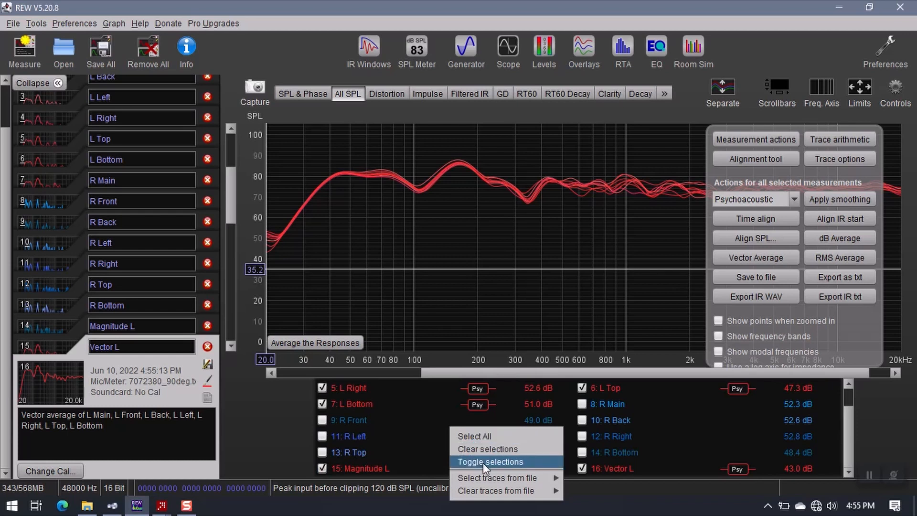
Toggle selections so the right-speaker measurements are selected instead of the left.
{"action": "left_click", "coordinate": [491, 462]}
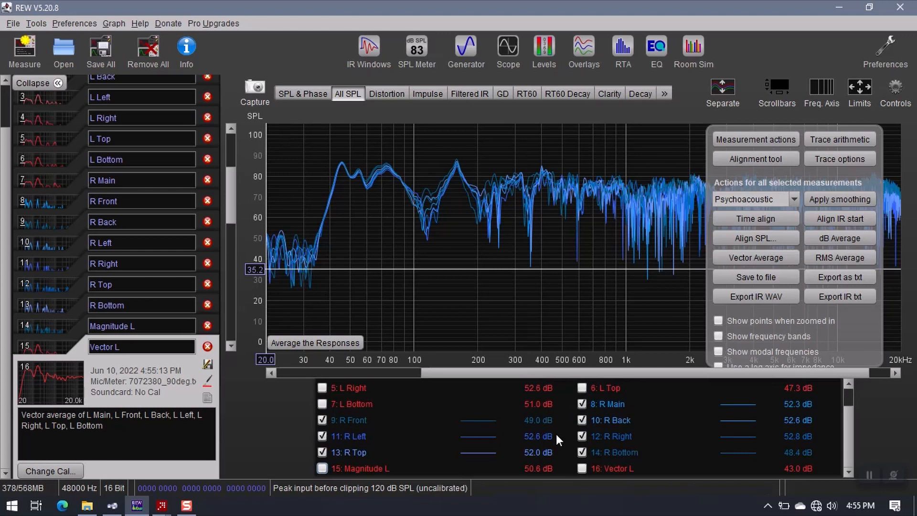
{"action": "mouse_move", "coordinate": [578, 438]}
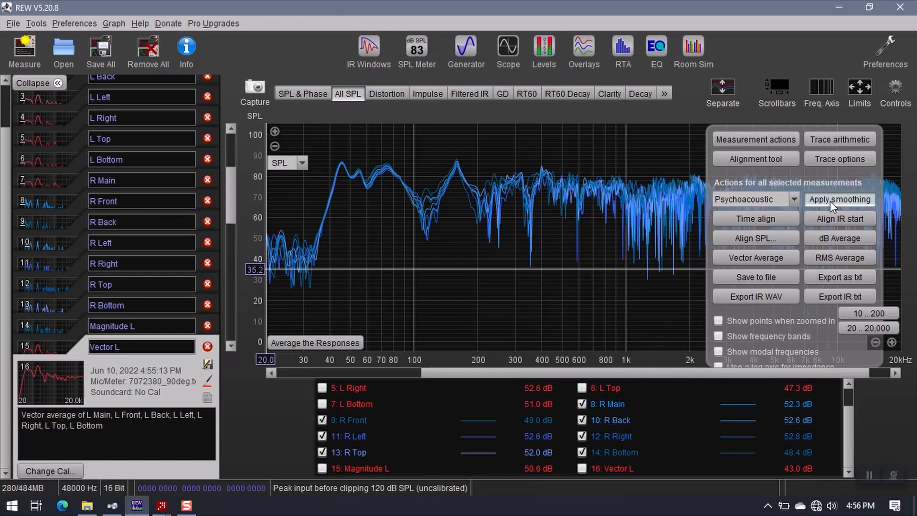
Apply psychoacoustic smoothing to the right measurements and create their dB average named Magnitude R.
{"action": "left_click", "coordinate": [839, 199]}
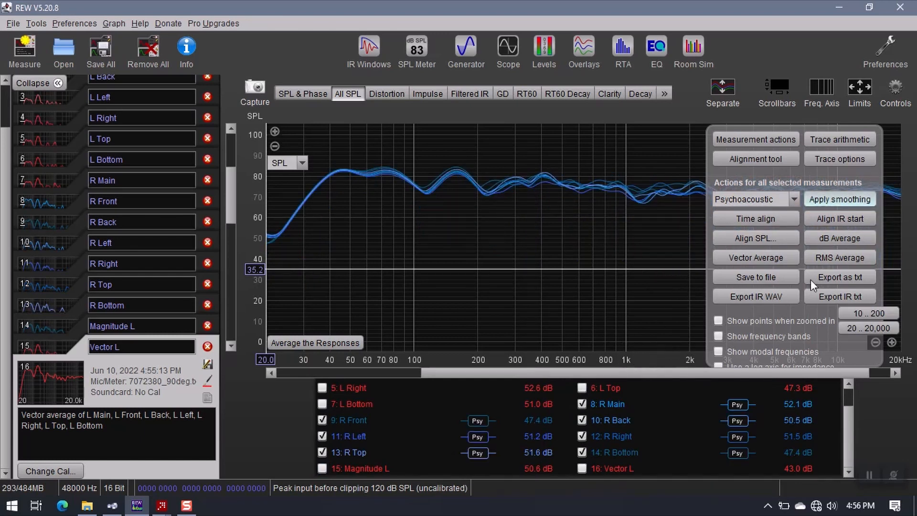
{"action": "left_click", "coordinate": [840, 238]}
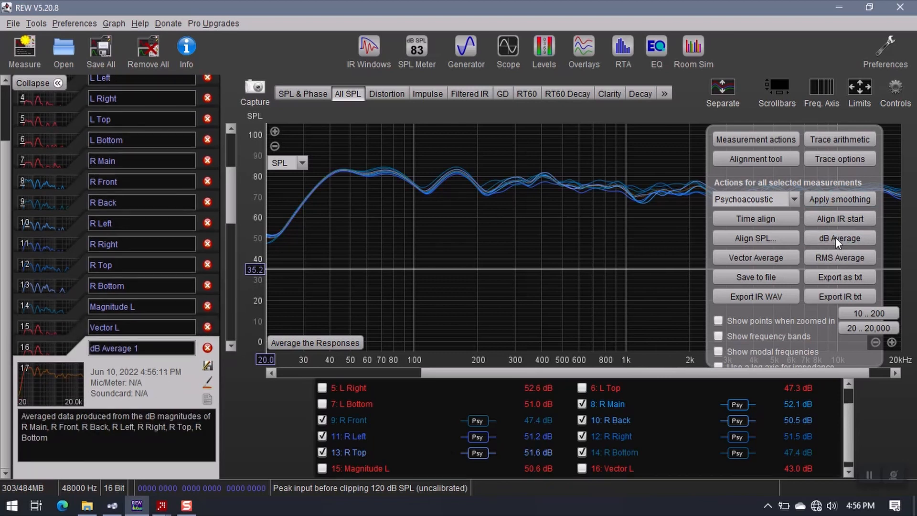
{"action": "mouse_move", "coordinate": [756, 281]}
{"action": "type", "text": "Magnitude"}
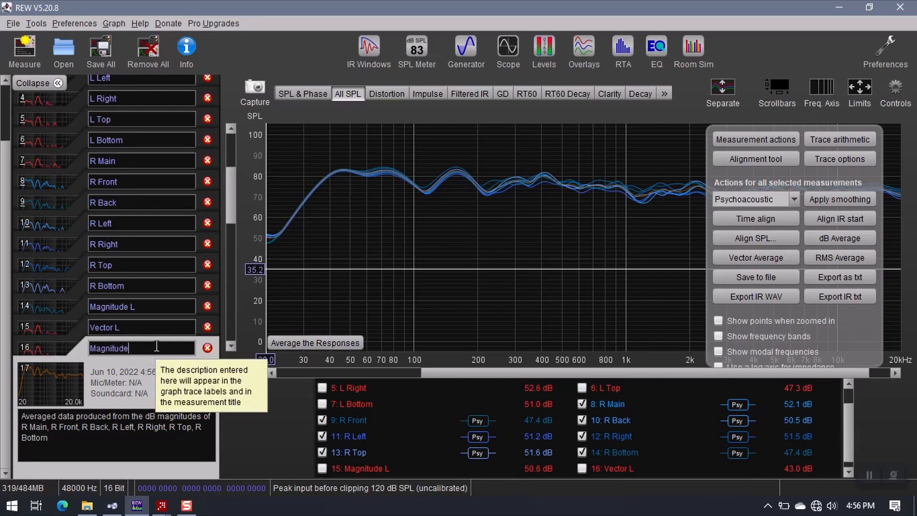
{"action": "type", "text": "R"}
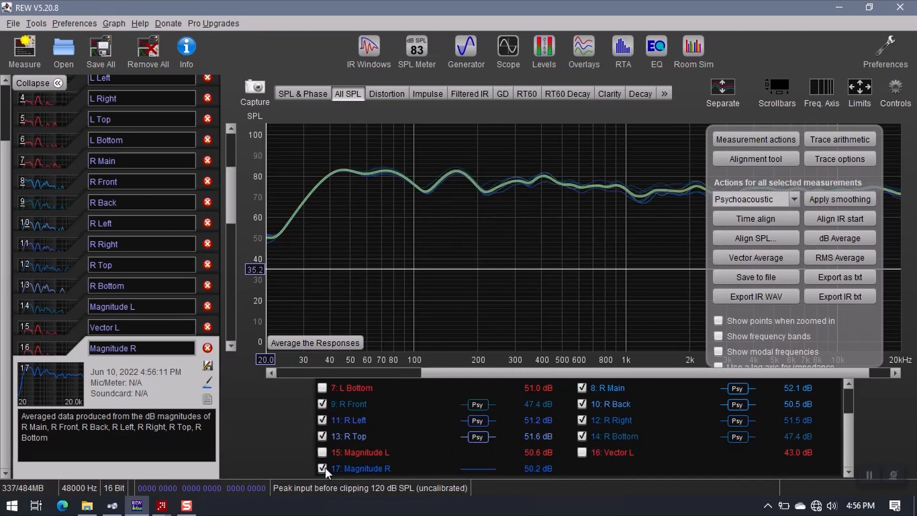
{"action": "mouse_move", "coordinate": [328, 471]}
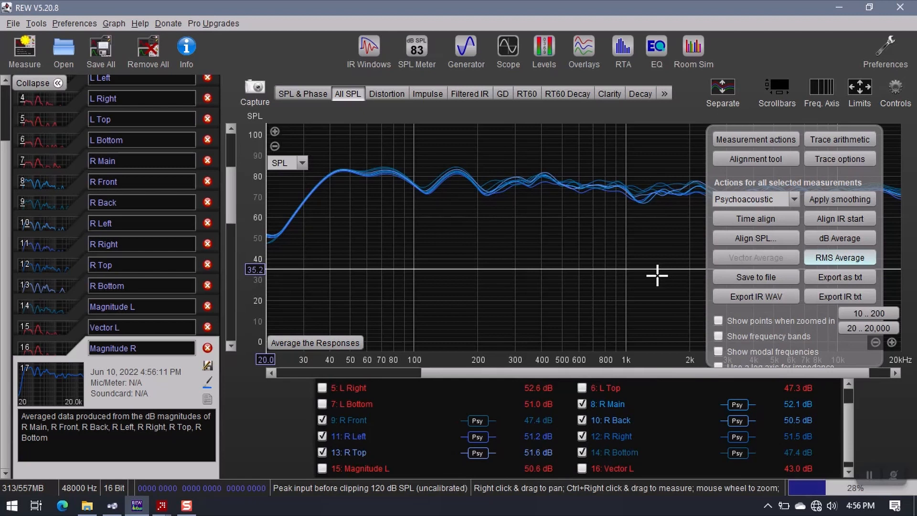
Compute Vector R, the vector average of the seven right-speaker measurements.
{"action": "left_click", "coordinate": [756, 257]}
{"action": "type", "text": "Vector R"}
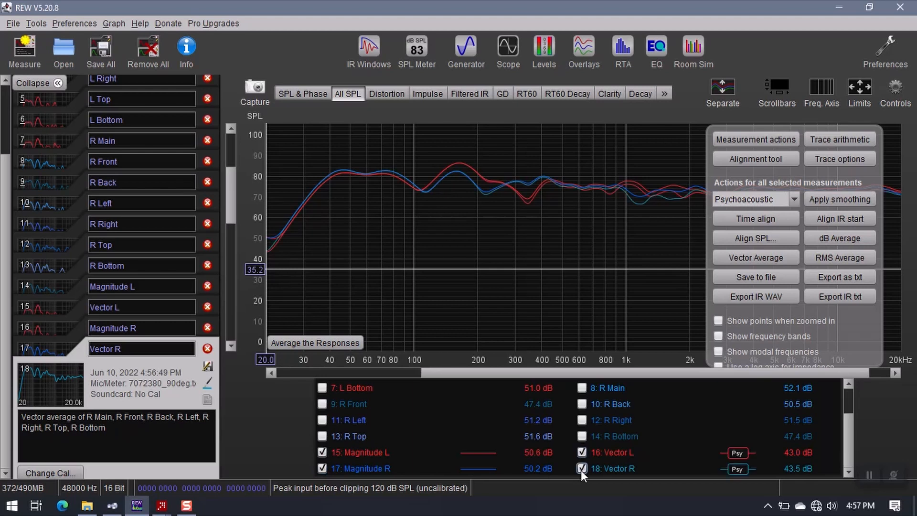
Overlay Magnitude L, Vector L, Magnitude R and Vector R together on the SPL graph.
{"action": "left_click", "coordinate": [896, 86]}
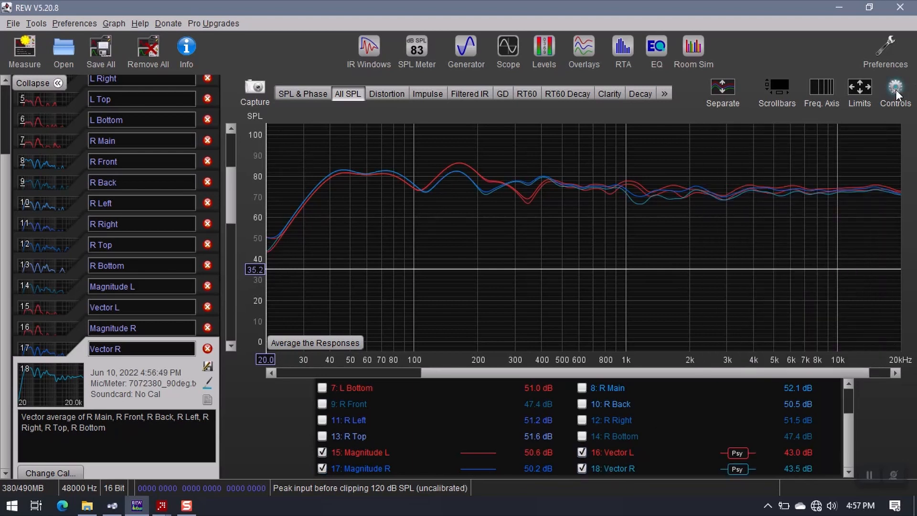
{"action": "mouse_move", "coordinate": [646, 227]}
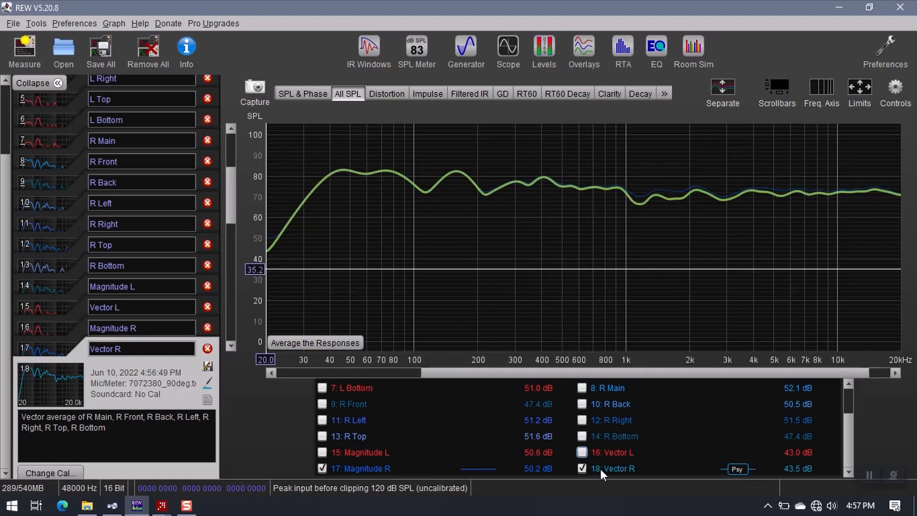
{"action": "mouse_move", "coordinate": [639, 189]}
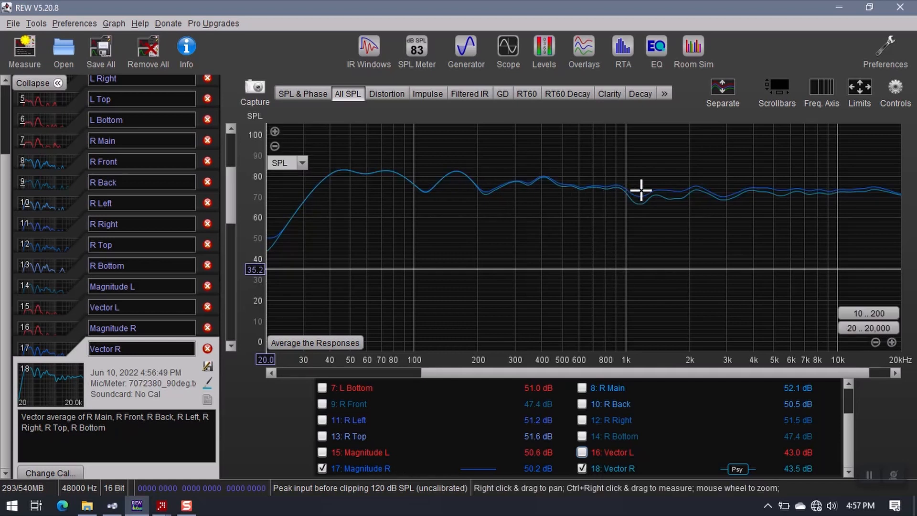
{"action": "mouse_move", "coordinate": [775, 203]}
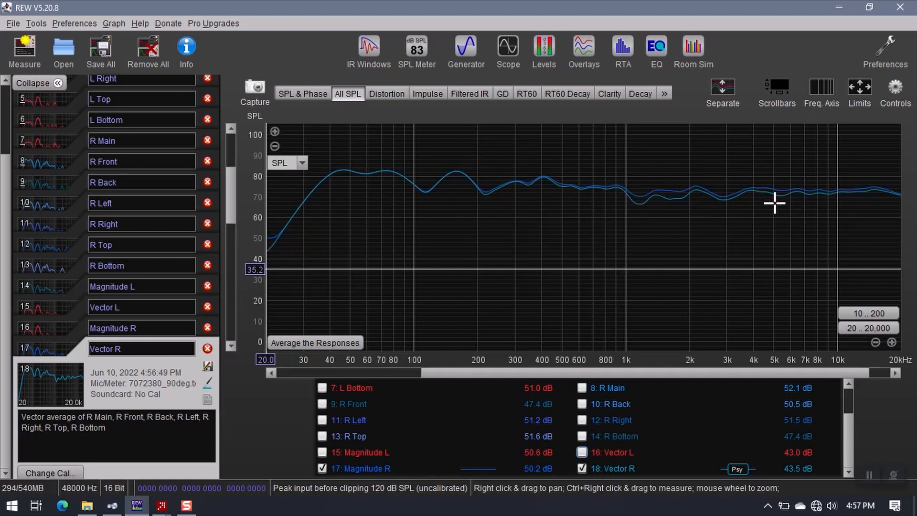
{"action": "mouse_move", "coordinate": [657, 206]}
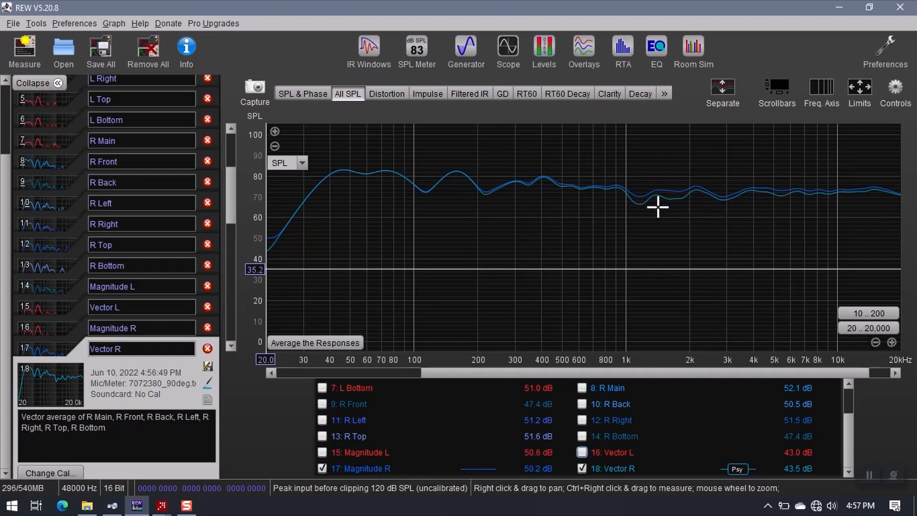
{"action": "left_click", "coordinate": [322, 453]}
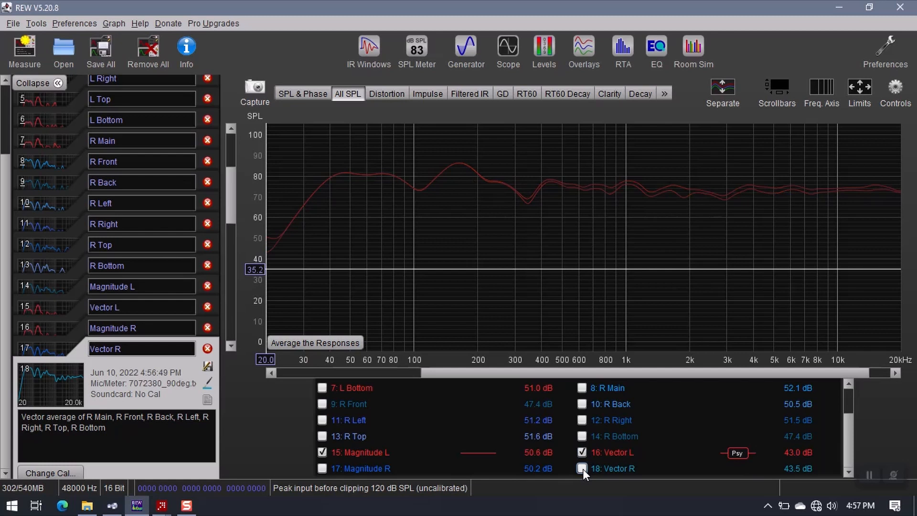
{"action": "mouse_move", "coordinate": [605, 233]}
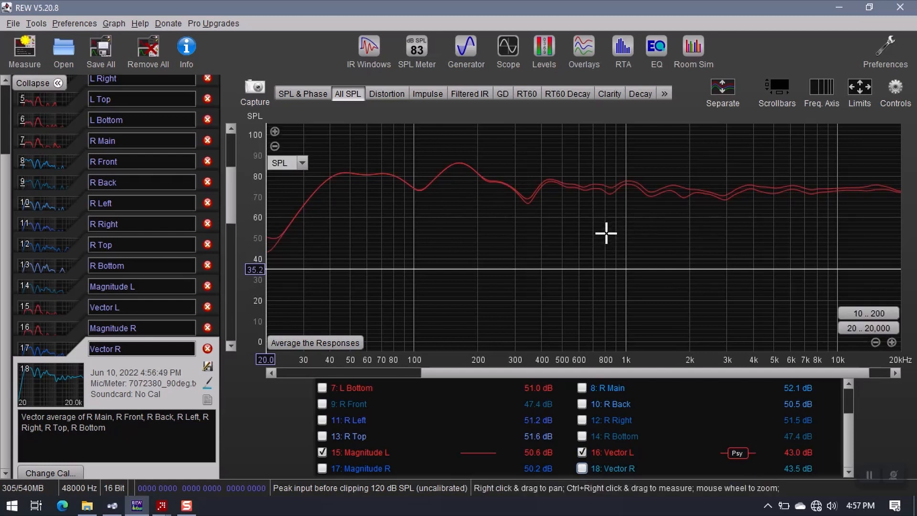
{"action": "mouse_move", "coordinate": [661, 191]}
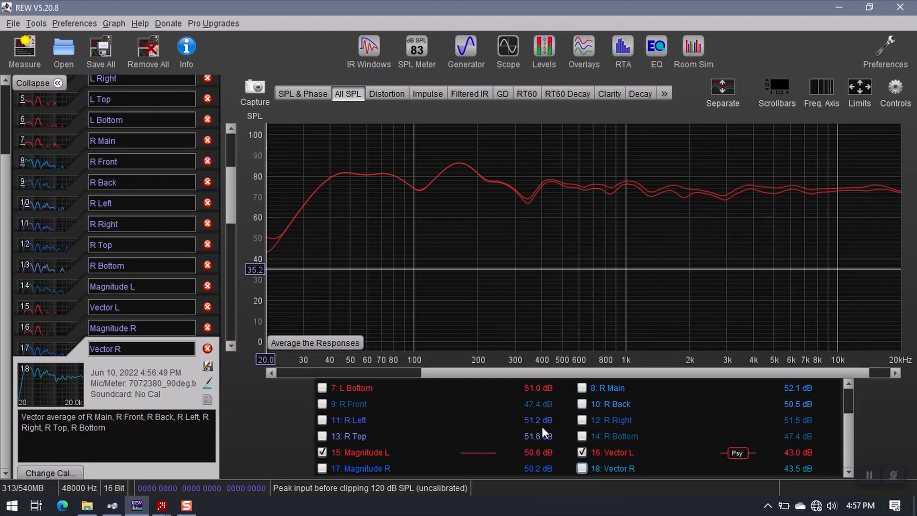
{"action": "left_click", "coordinate": [321, 468]}
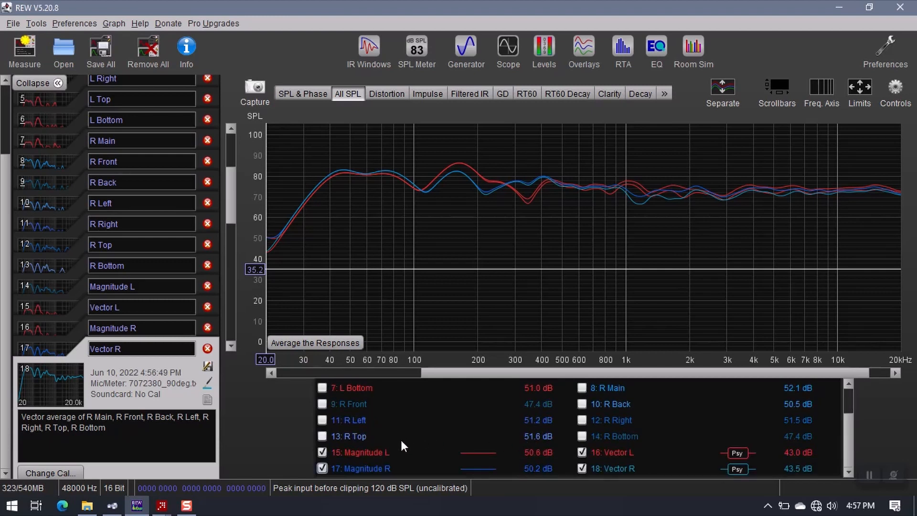
{"action": "mouse_move", "coordinate": [394, 442]}
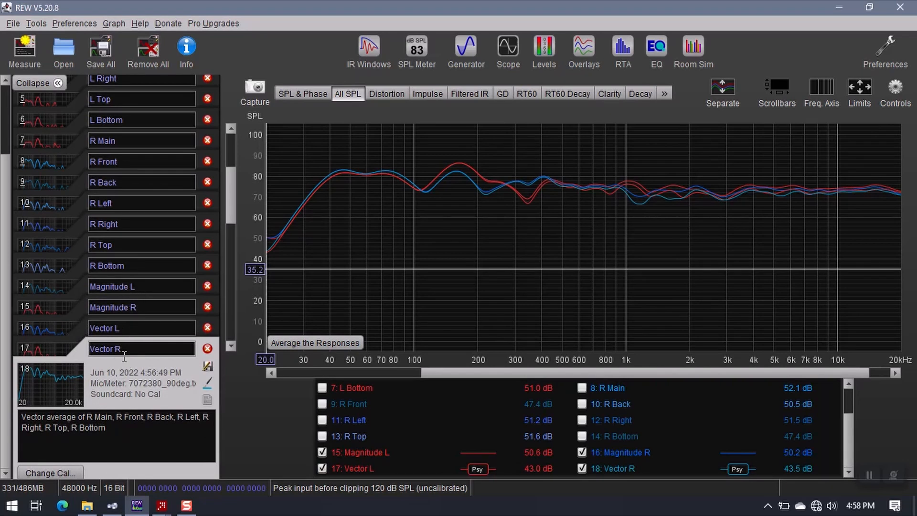
{"action": "mouse_move", "coordinate": [49, 306]}
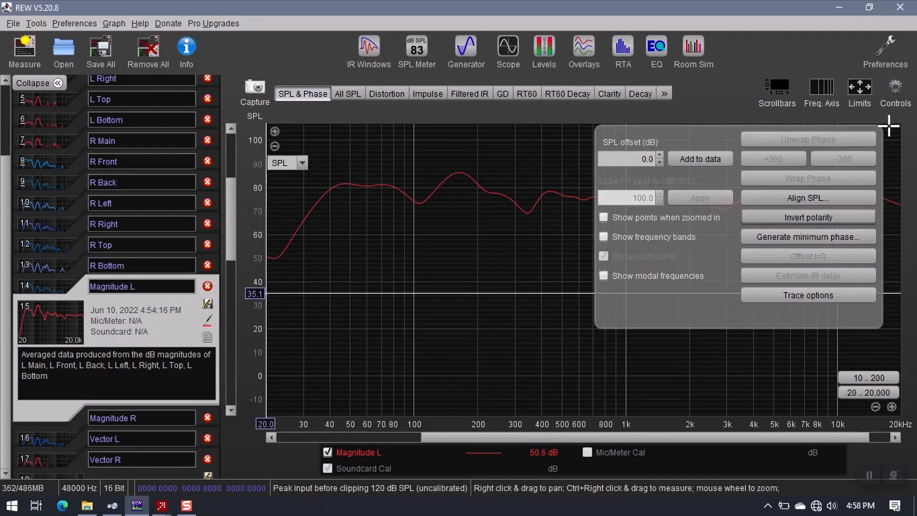
{"action": "mouse_move", "coordinate": [787, 241]}
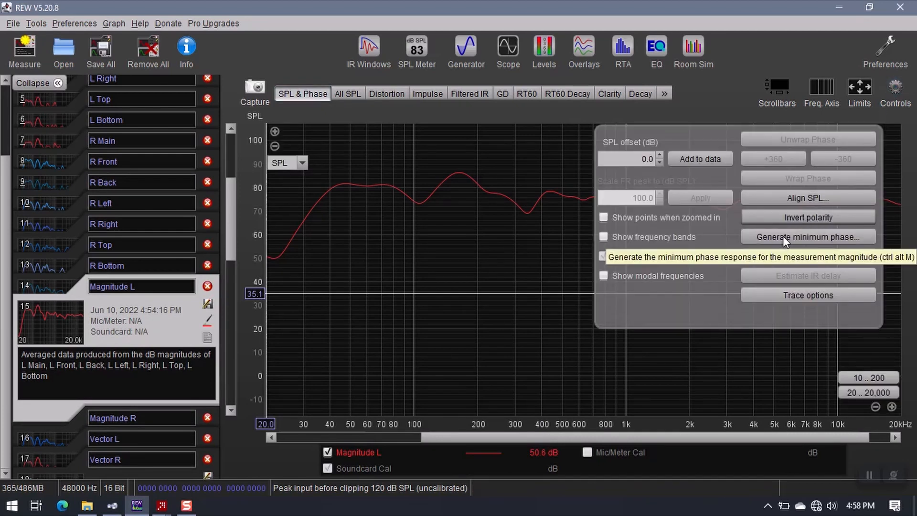
Generate the minimum-phase response for Magnitude L with cal file effects included.
{"action": "left_click", "coordinate": [808, 237]}
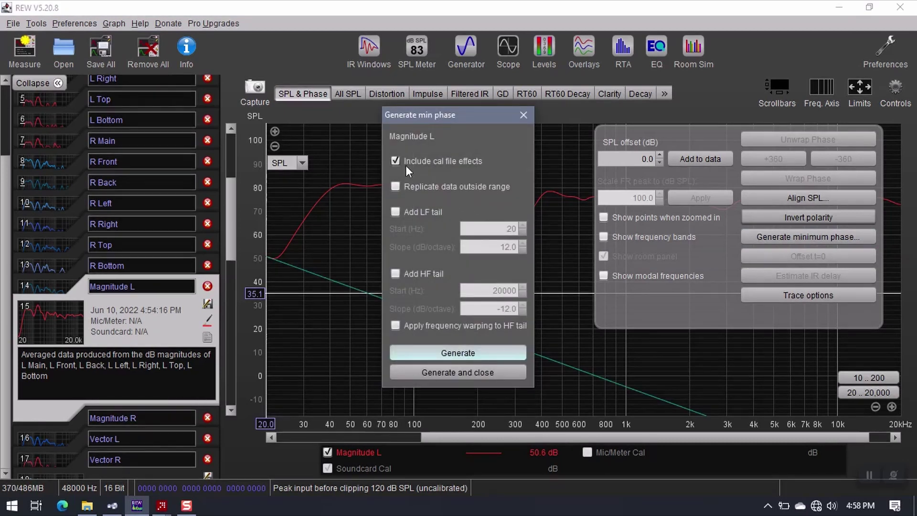
{"action": "mouse_move", "coordinate": [432, 172]}
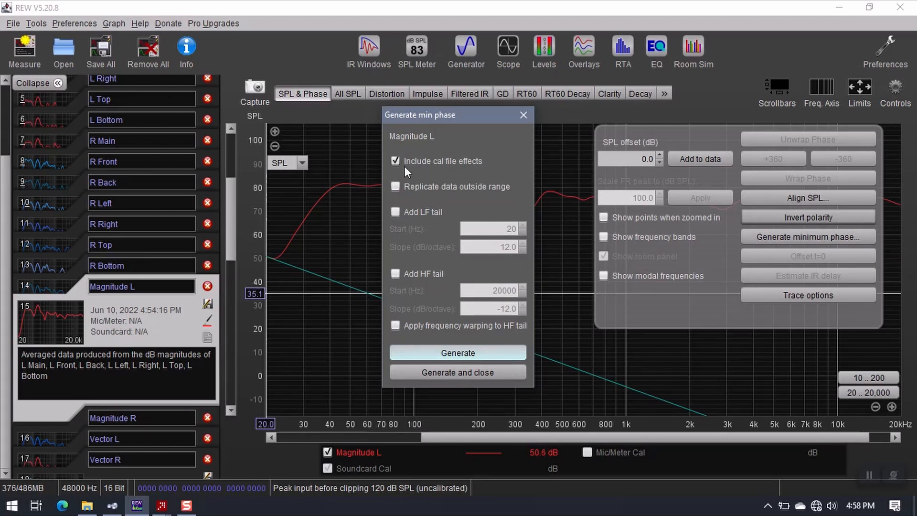
{"action": "left_click", "coordinate": [395, 160]}
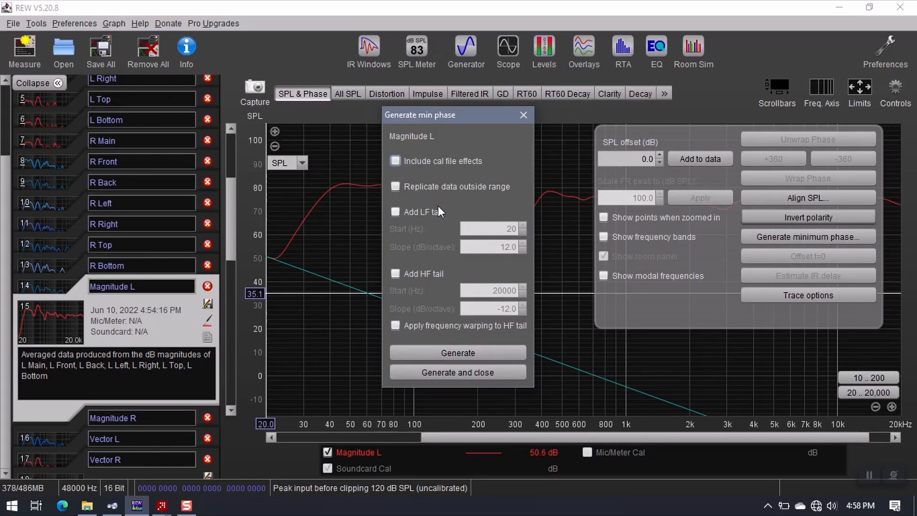
{"action": "left_click", "coordinate": [395, 160]}
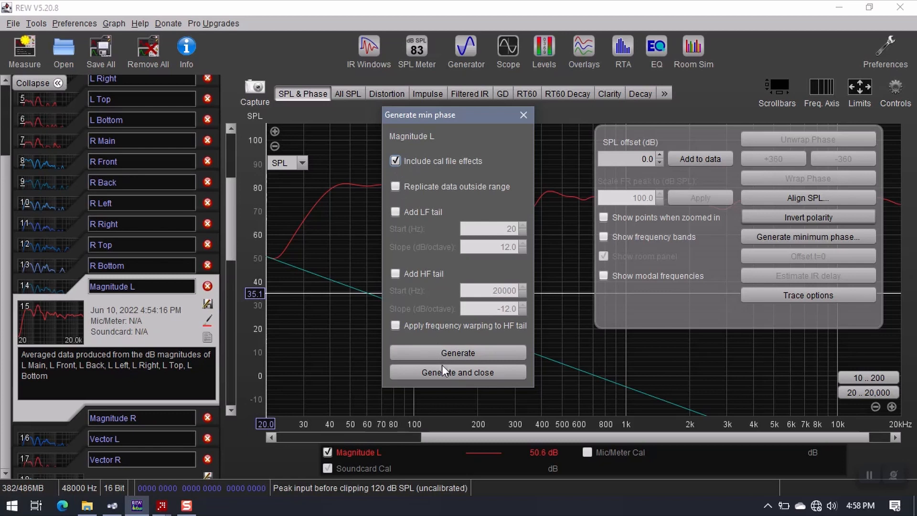
{"action": "left_click", "coordinate": [458, 373]}
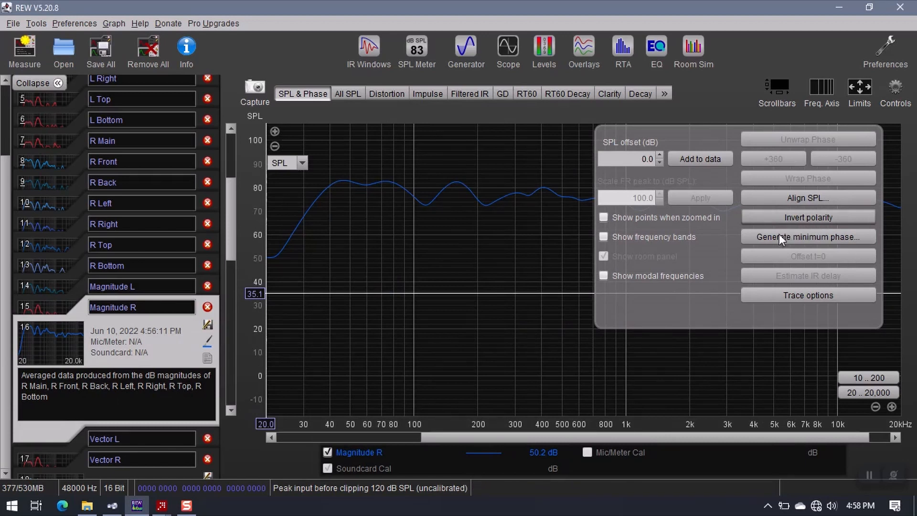
Generate the minimum-phase response for Magnitude R.
{"action": "left_click", "coordinate": [808, 237]}
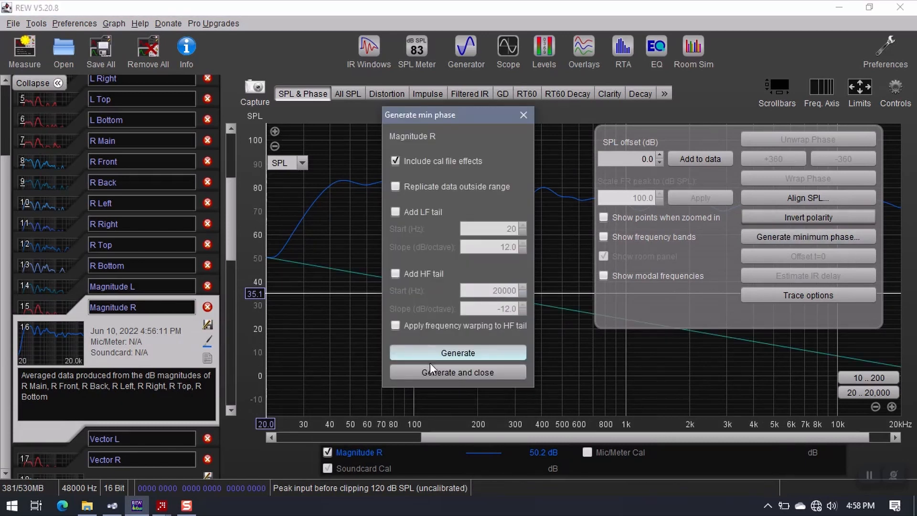
{"action": "left_click", "coordinate": [458, 372]}
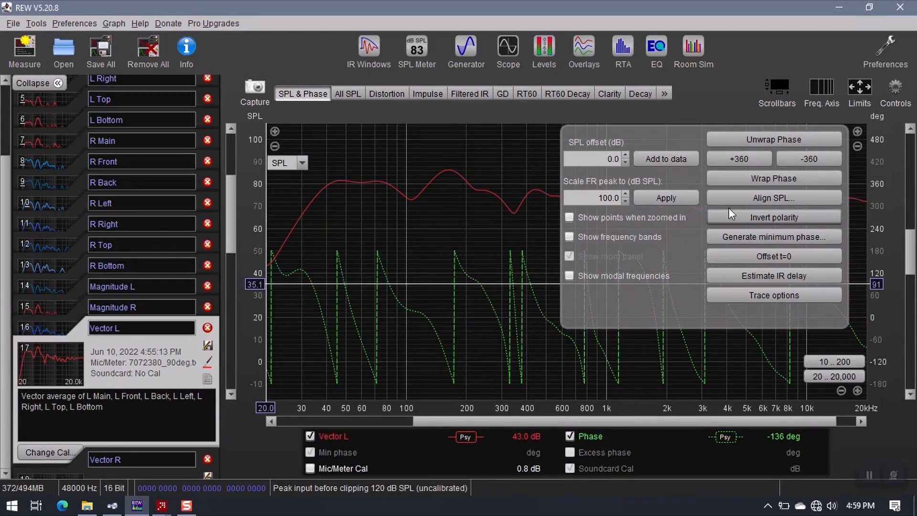
Make a minimum-phase copy of Vector L, named Vector L-MP.
{"action": "left_click", "coordinate": [348, 93]}
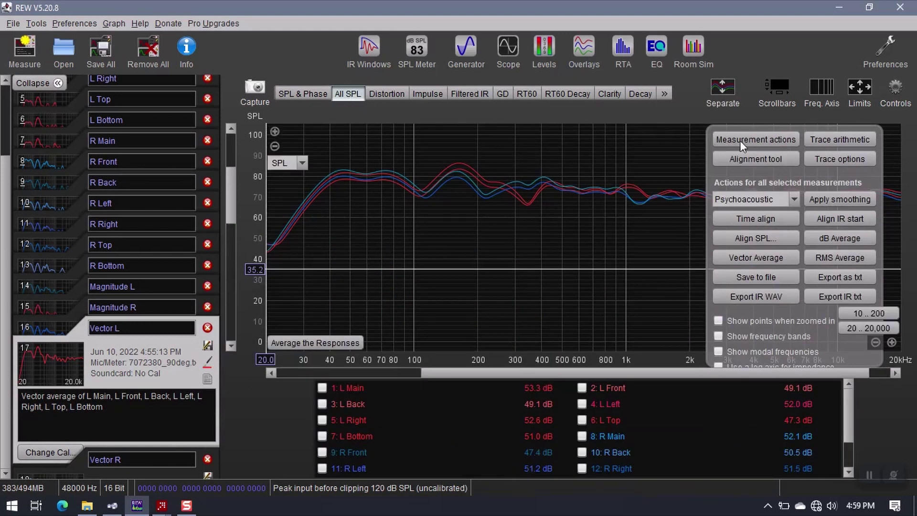
{"action": "left_click", "coordinate": [755, 139]}
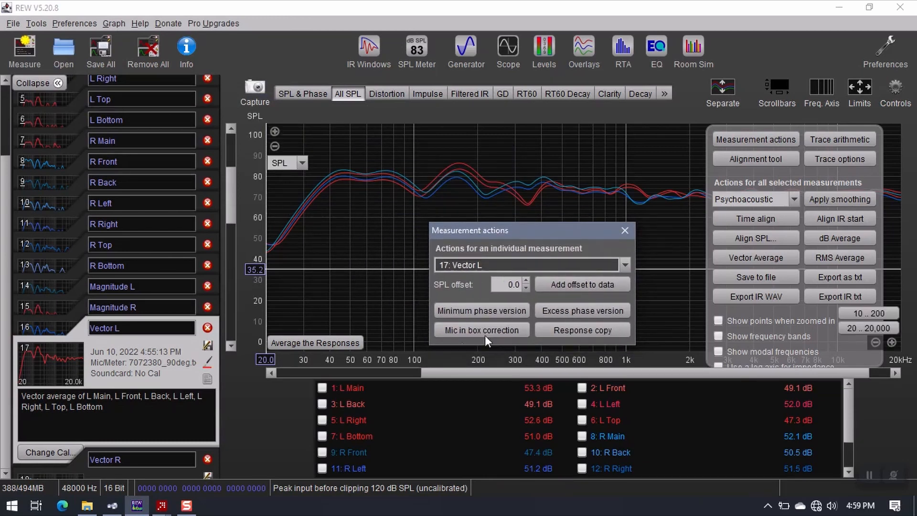
{"action": "mouse_move", "coordinate": [65, 361]}
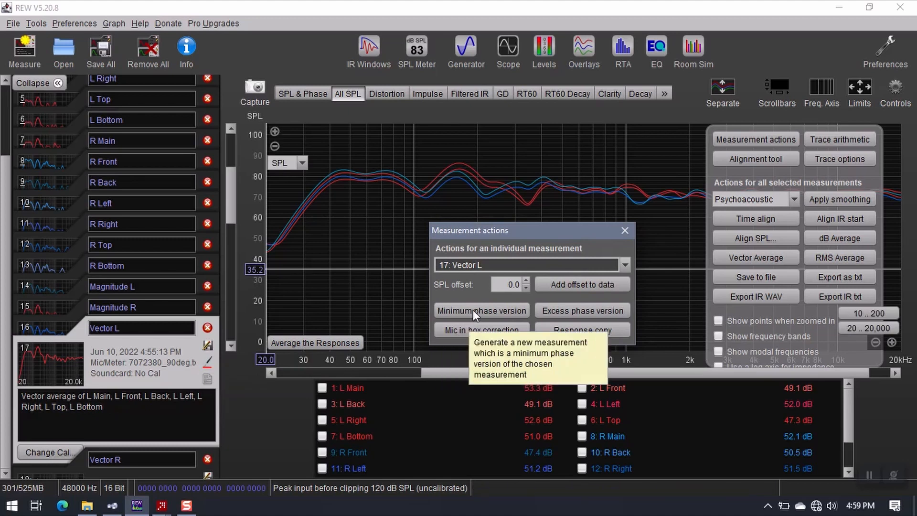
{"action": "left_click", "coordinate": [481, 310]}
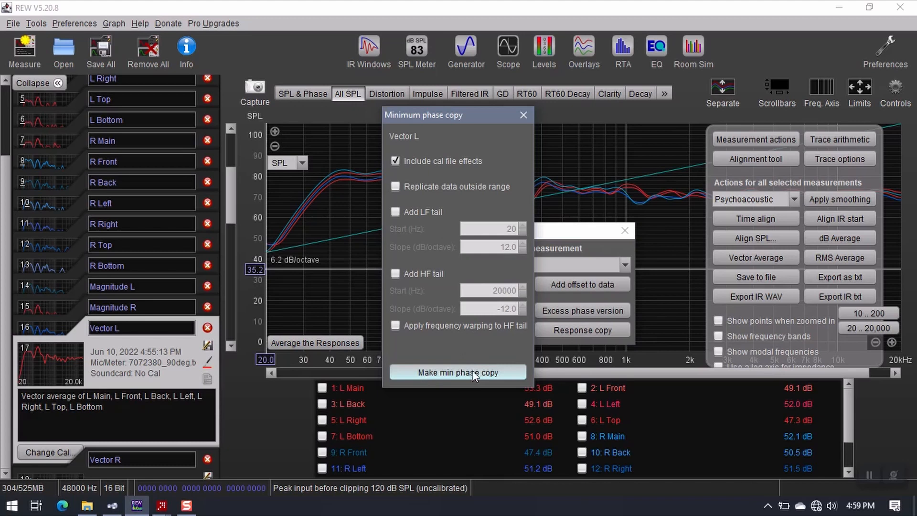
{"action": "left_click", "coordinate": [458, 371]}
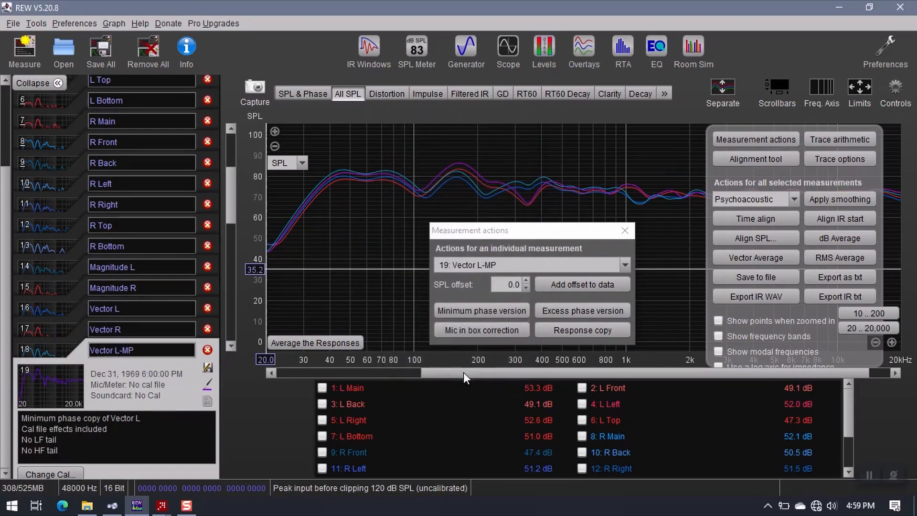
{"action": "mouse_move", "coordinate": [57, 393]}
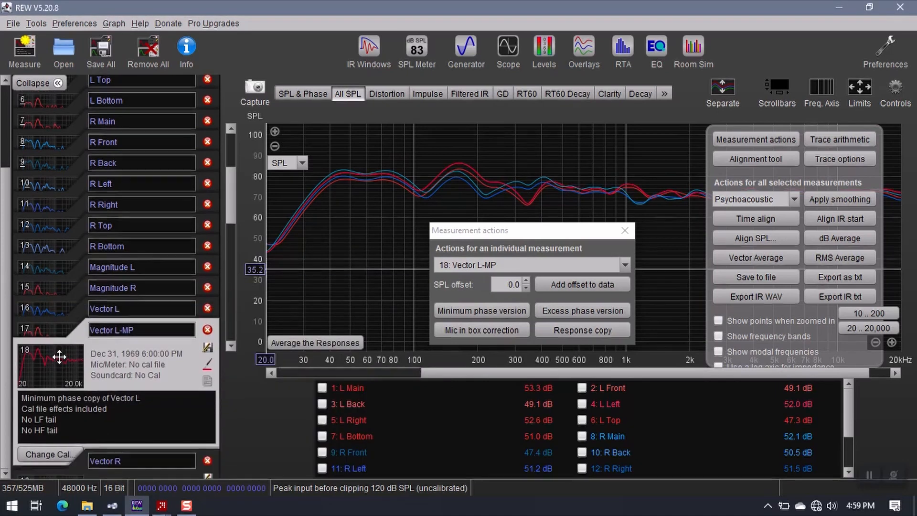
{"action": "mouse_move", "coordinate": [59, 366]}
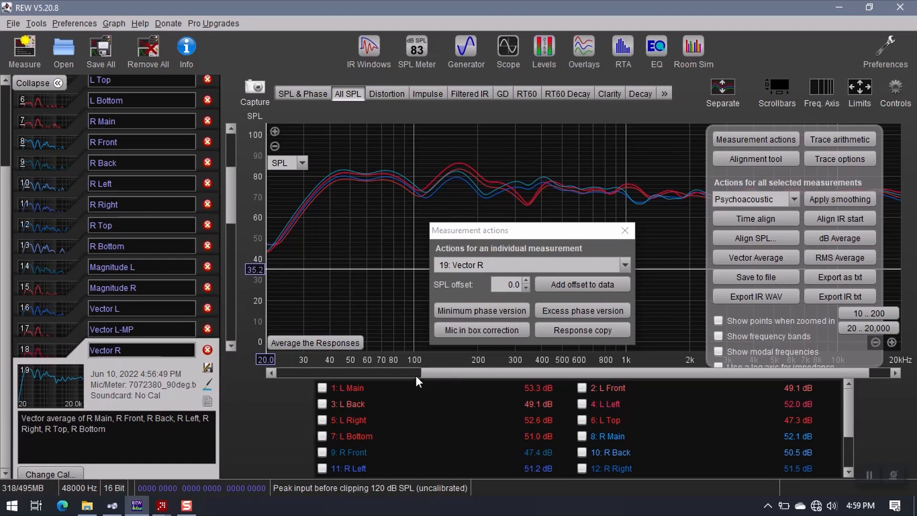
Make a minimum-phase copy of Vector R, named Vector R-MP, accepting its trace colour.
{"action": "left_click", "coordinate": [482, 309]}
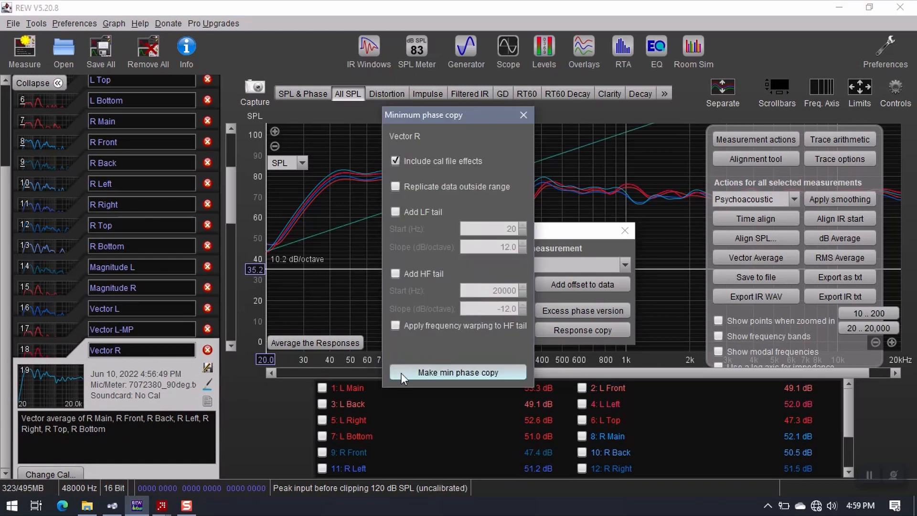
{"action": "left_click", "coordinate": [458, 372]}
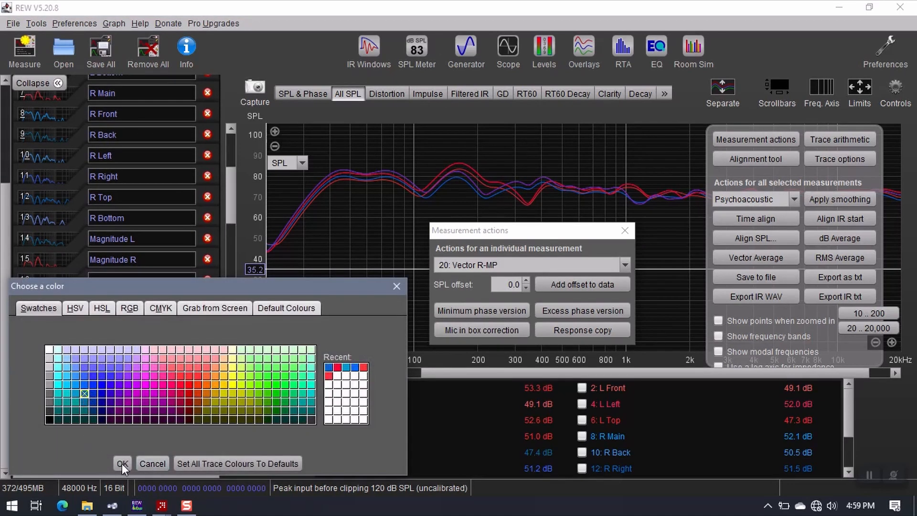
{"action": "left_click", "coordinate": [122, 463]}
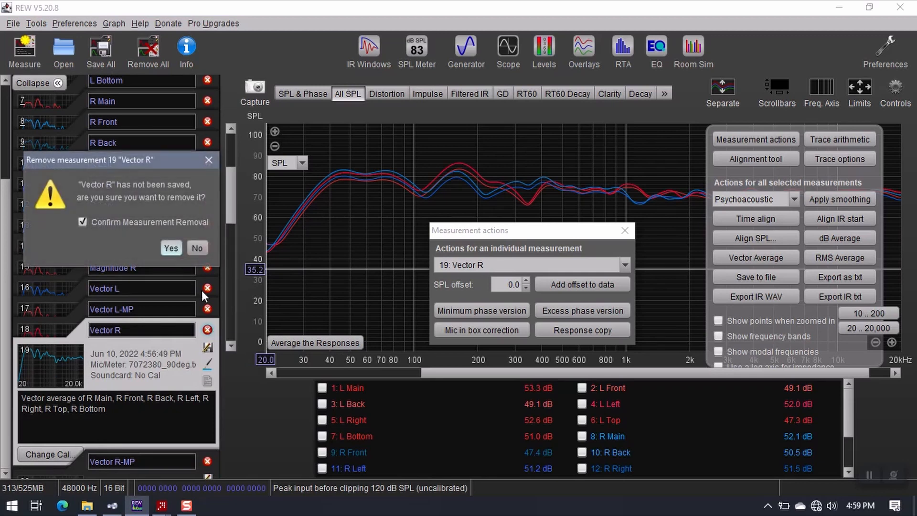
Delete the original Vector R and Vector L, keeping only the -MP copies.
{"action": "left_click", "coordinate": [170, 249]}
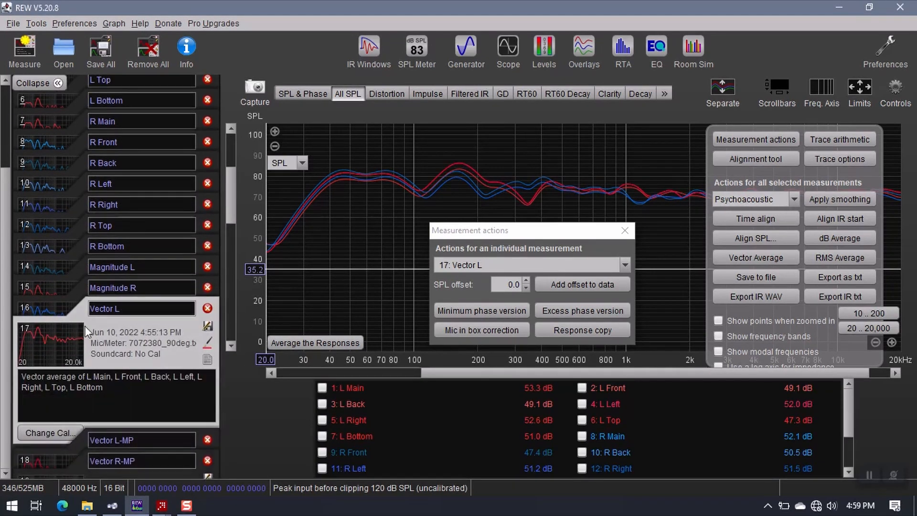
{"action": "left_click", "coordinate": [206, 308]}
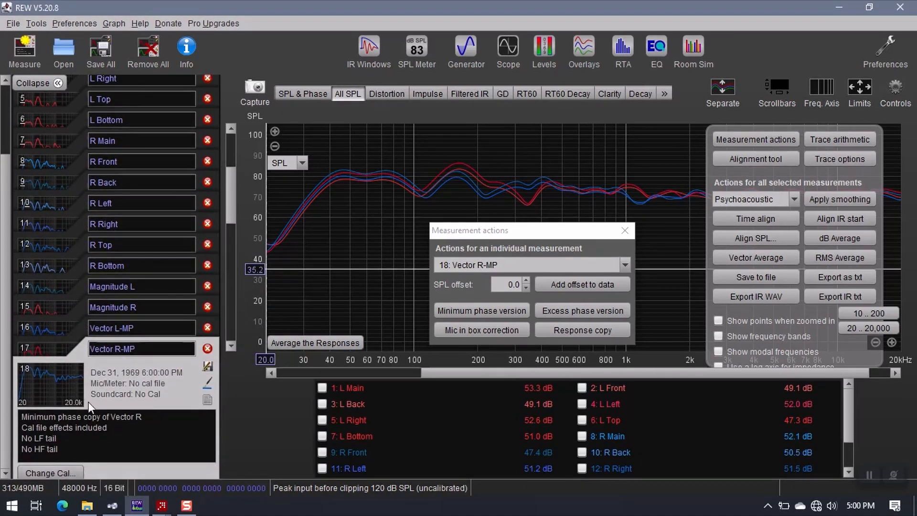
{"action": "mouse_move", "coordinate": [119, 397]}
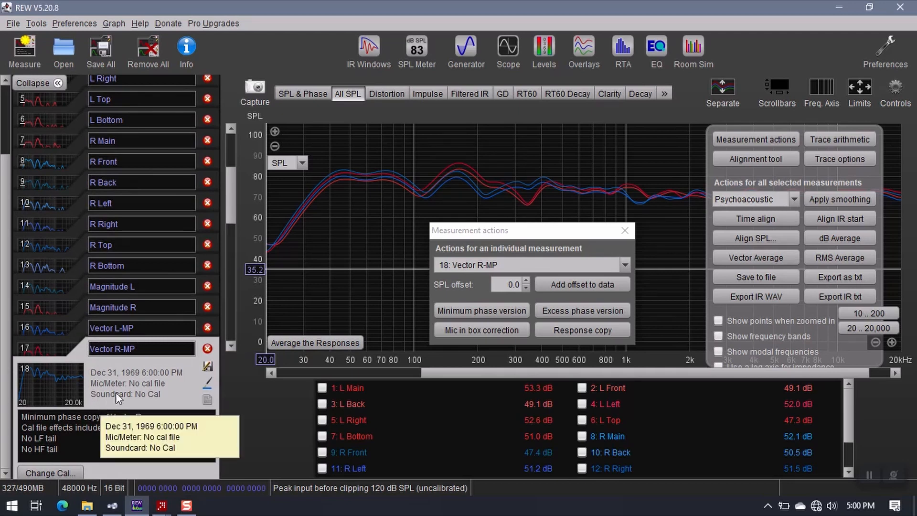